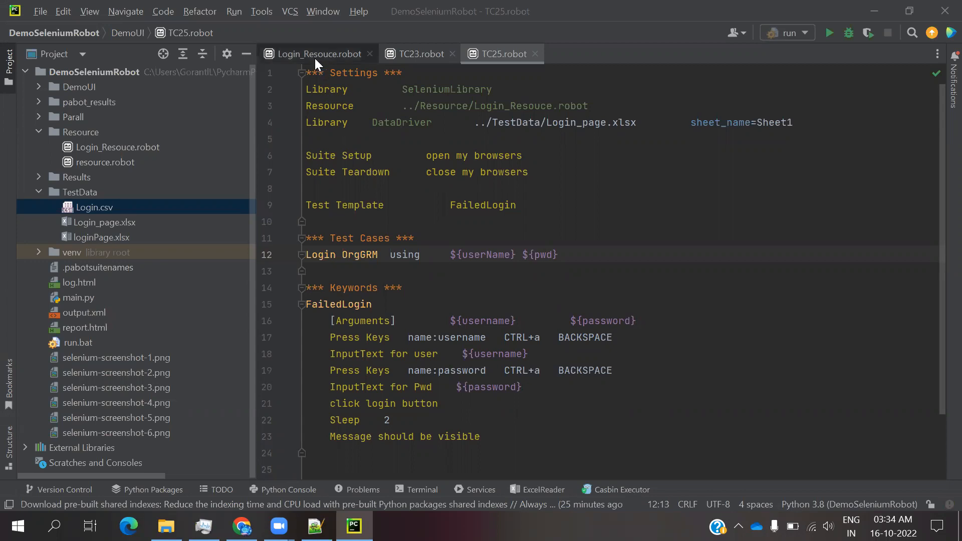
- Compare the login resource file with the TC23 and TC25 test suites
{"action": "left_click", "coordinate": [317, 54]}
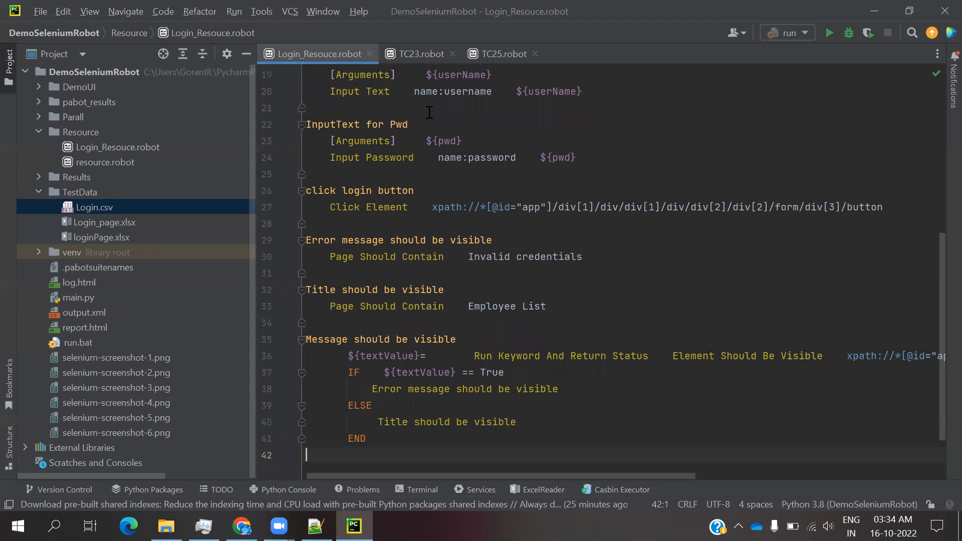
{"action": "left_click", "coordinate": [420, 54]}
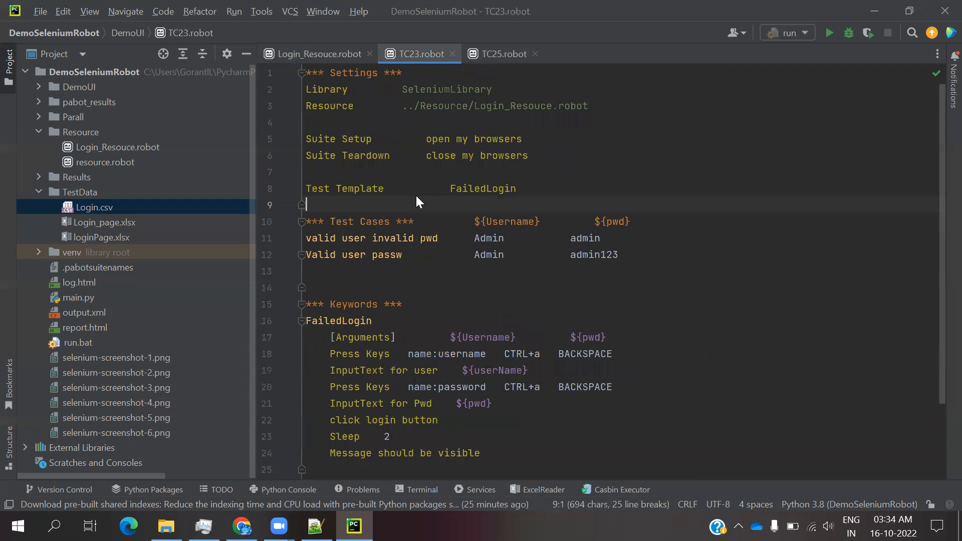
{"action": "mouse_move", "coordinate": [405, 226]}
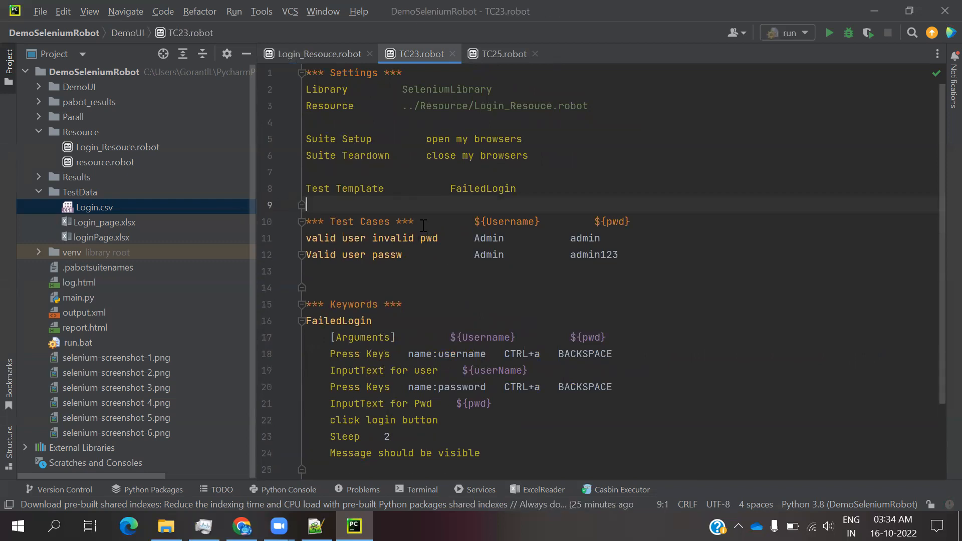
{"action": "left_click", "coordinate": [503, 54]}
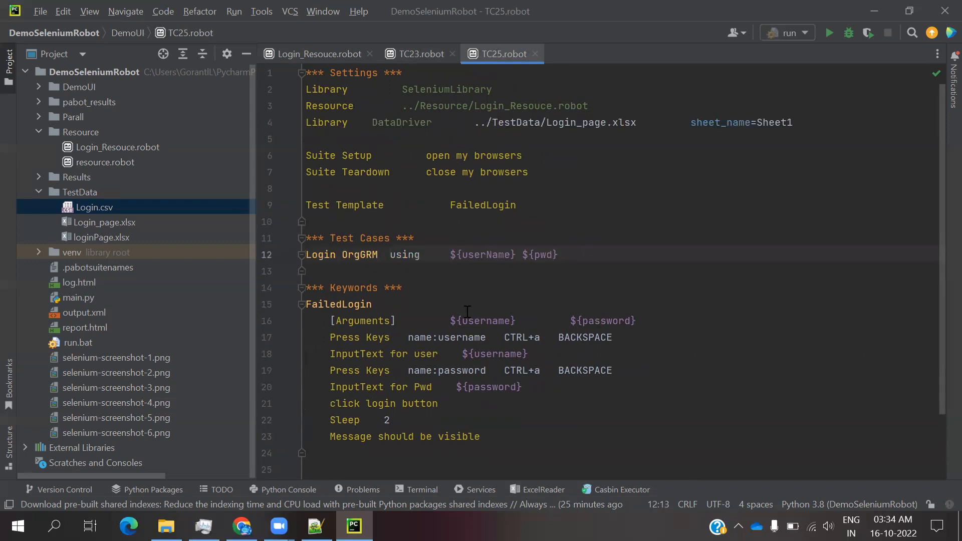
{"action": "left_click", "coordinate": [416, 54]}
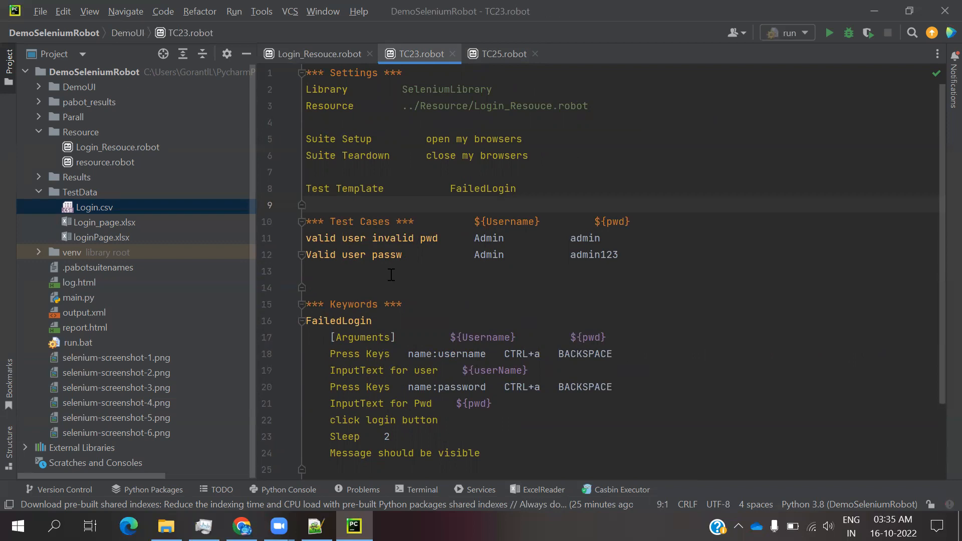
{"action": "mouse_move", "coordinate": [483, 287]}
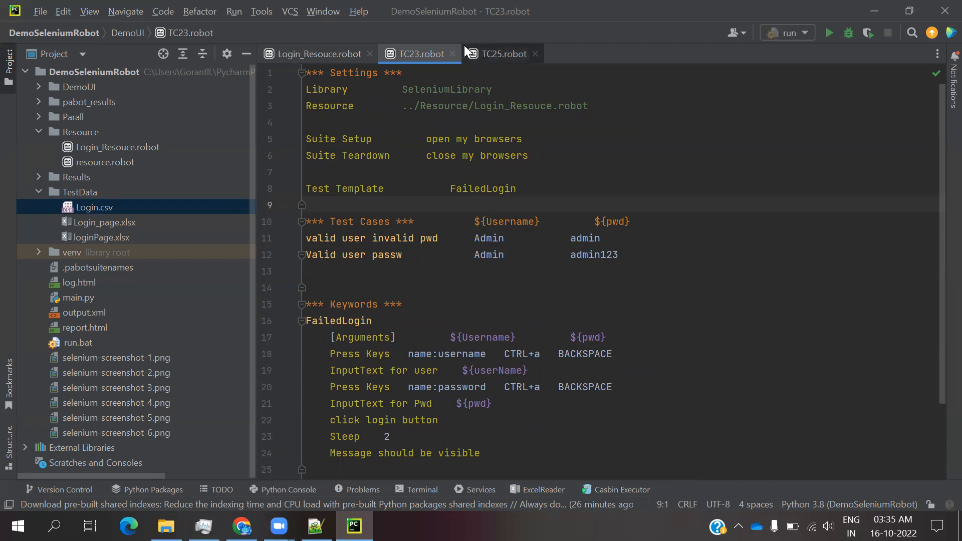
{"action": "left_click", "coordinate": [500, 55]}
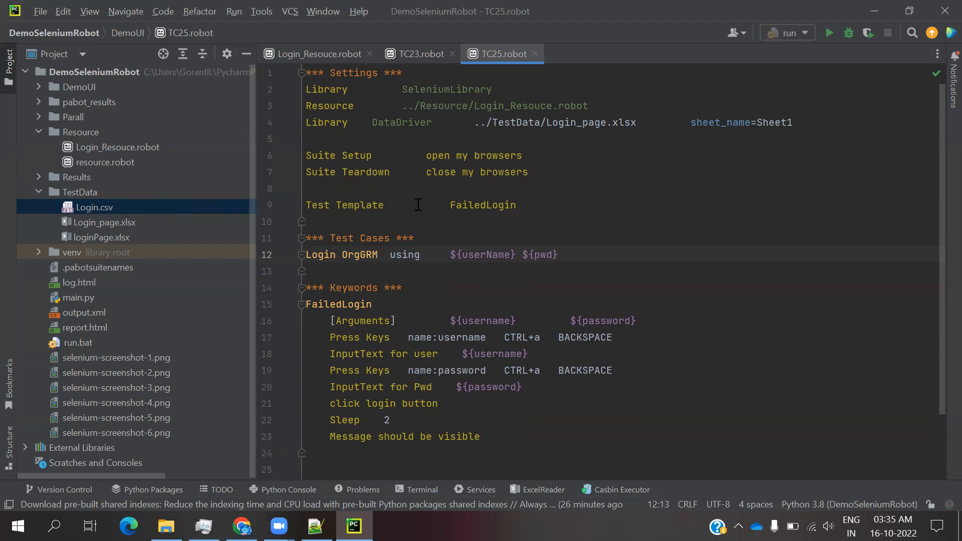
{"action": "mouse_move", "coordinate": [551, 156]}
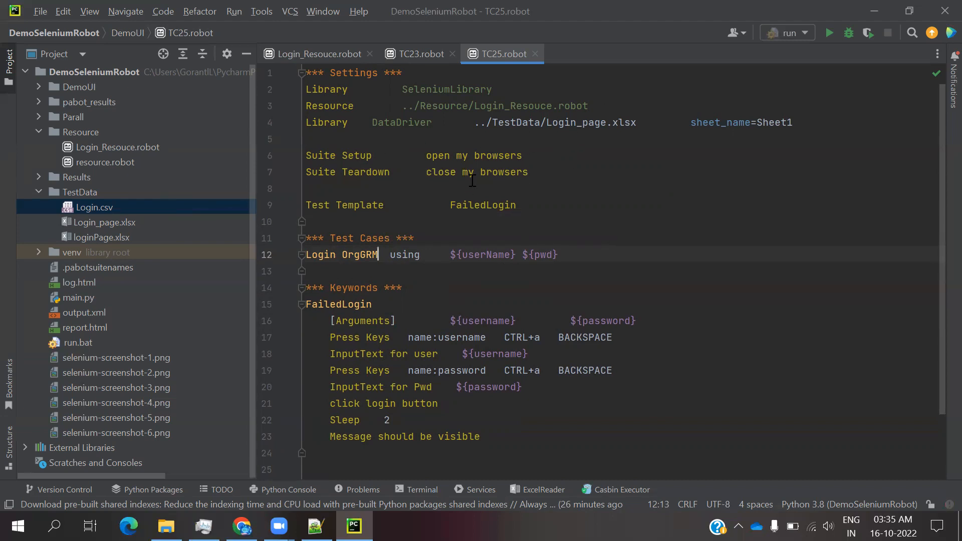
{"action": "mouse_move", "coordinate": [578, 149]}
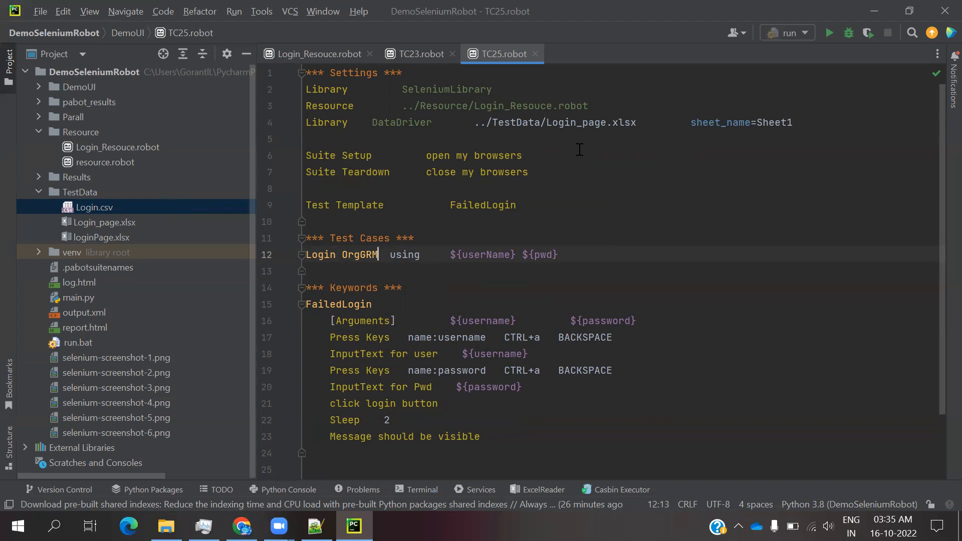
{"action": "mouse_move", "coordinate": [758, 155]}
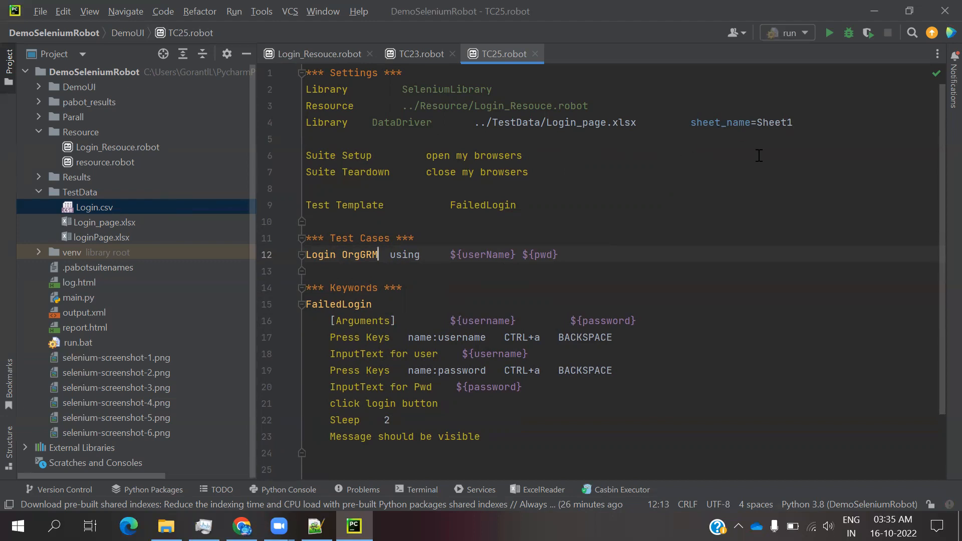
{"action": "mouse_move", "coordinate": [383, 136]}
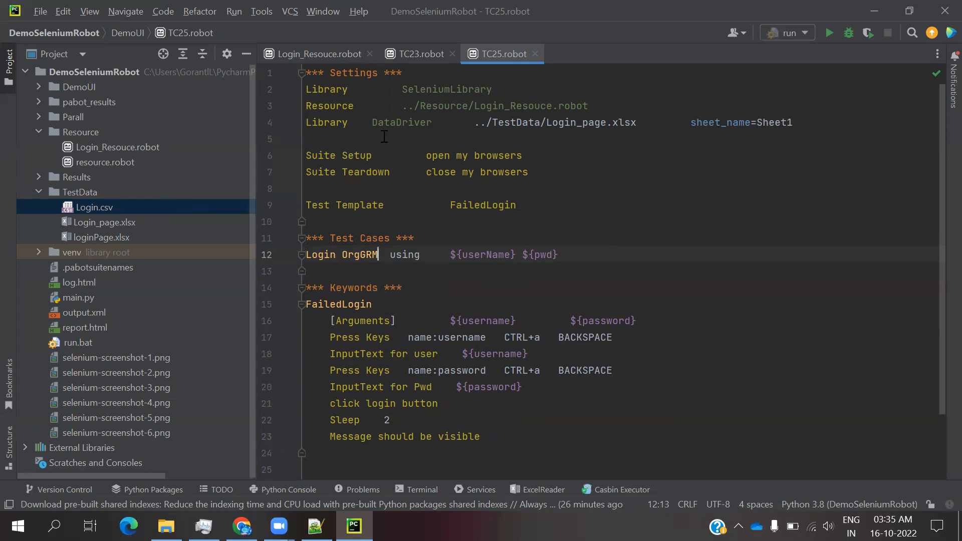
{"action": "mouse_move", "coordinate": [368, 271]}
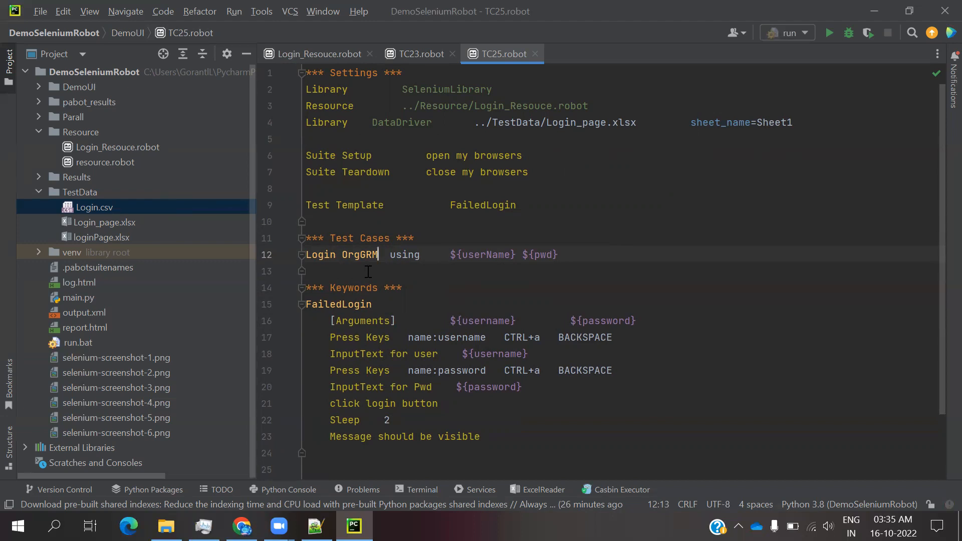
{"action": "mouse_move", "coordinate": [484, 265]}
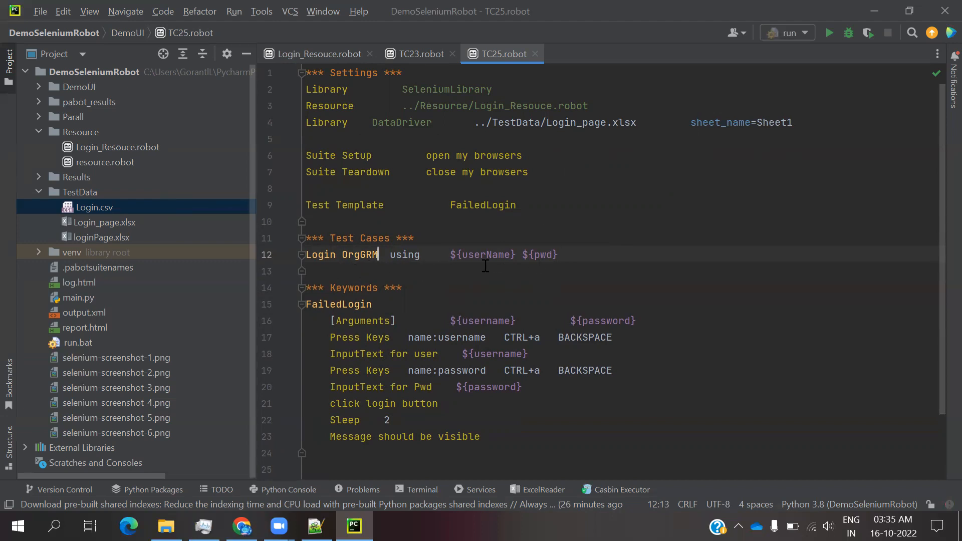
{"action": "mouse_move", "coordinate": [517, 254]}
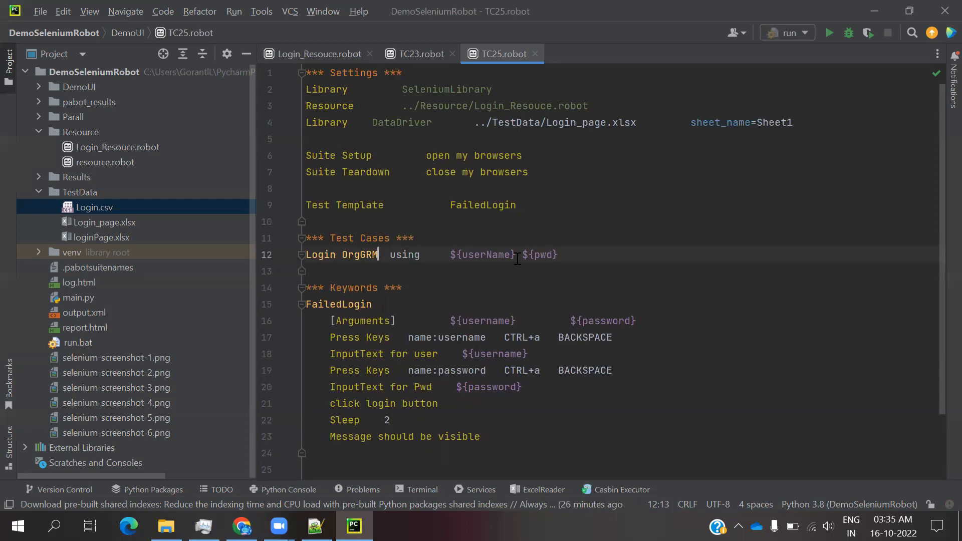
{"action": "mouse_move", "coordinate": [91, 199]}
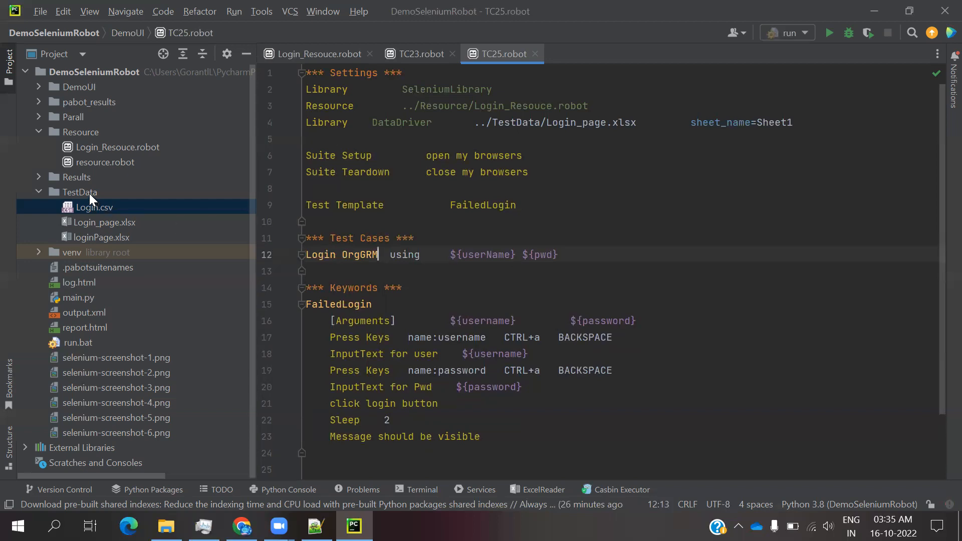
- Create the new file Login_page.csv in the TestData folder
{"action": "right_click", "coordinate": [79, 191]}
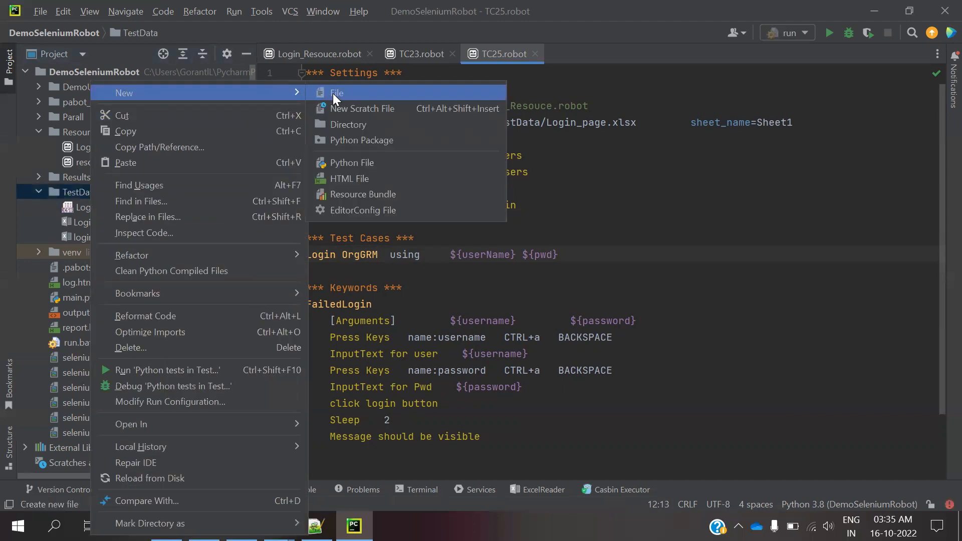
{"action": "left_click", "coordinate": [337, 93]}
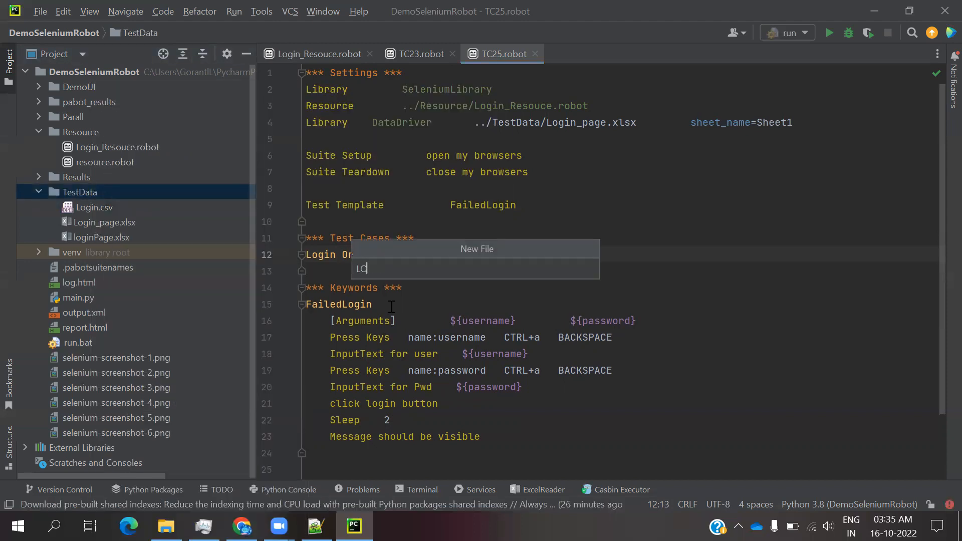
{"action": "key", "text": "Backspace"}
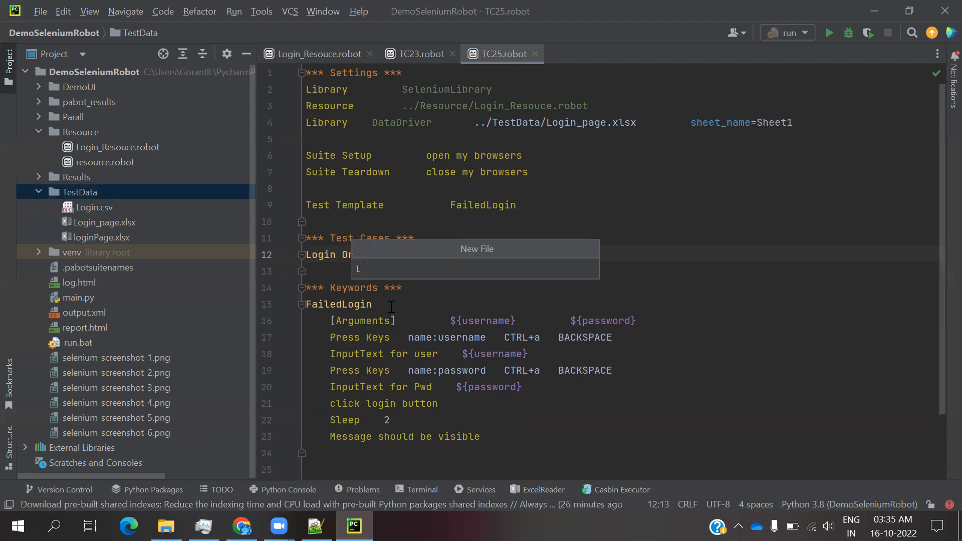
{"action": "type", "text": "Login_page"}
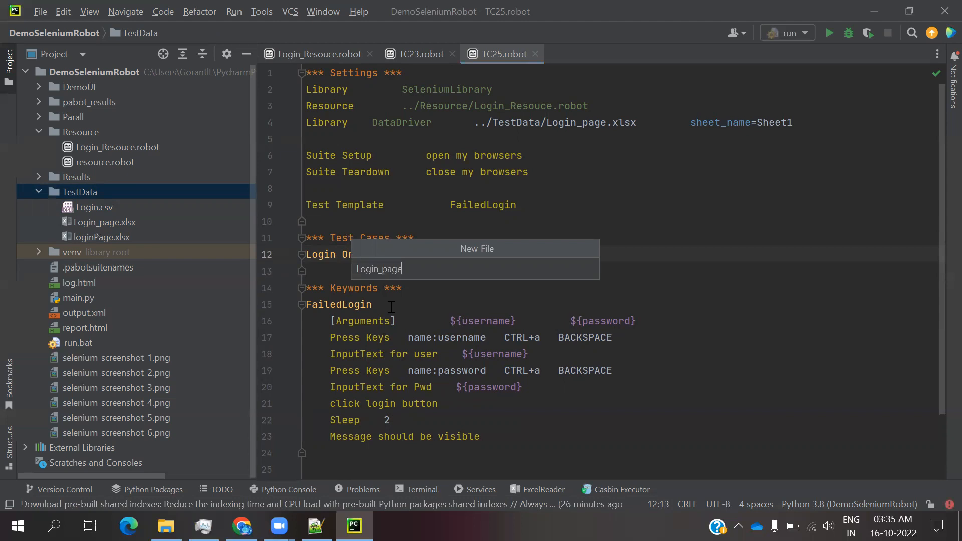
{"action": "type", "text": ".cs"}
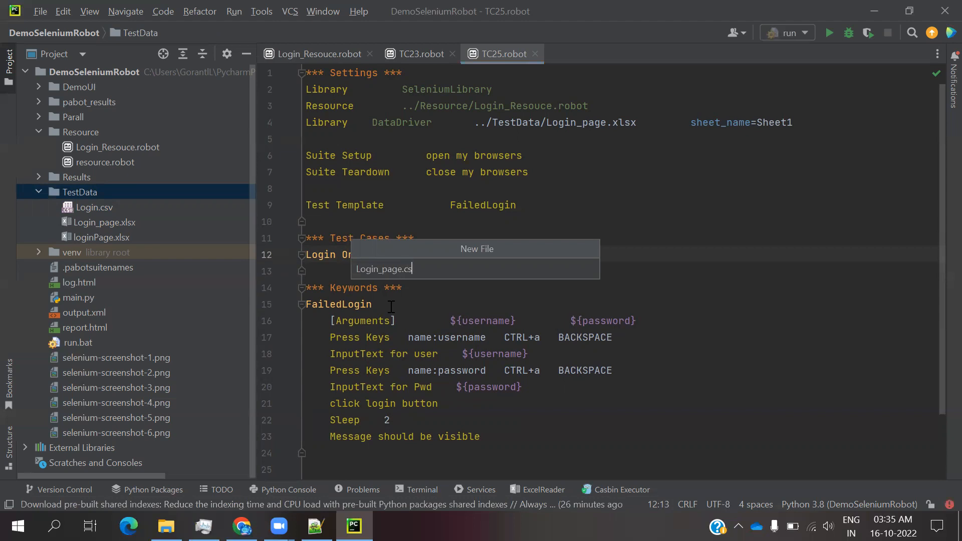
{"action": "key", "text": "Enter"}
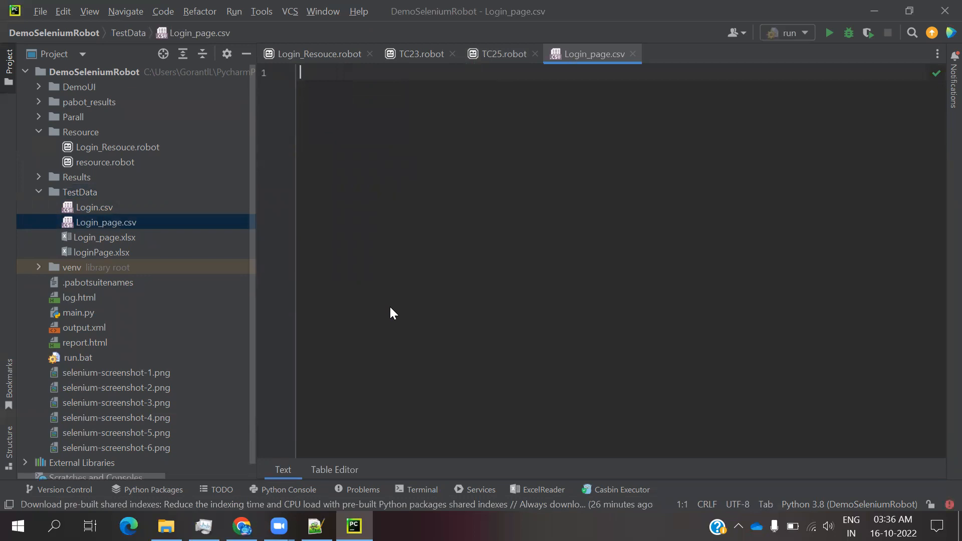
- Write the header ${username};${password}; using TC25.robot's argument names, then start line two
{"action": "type", "text": "$"}
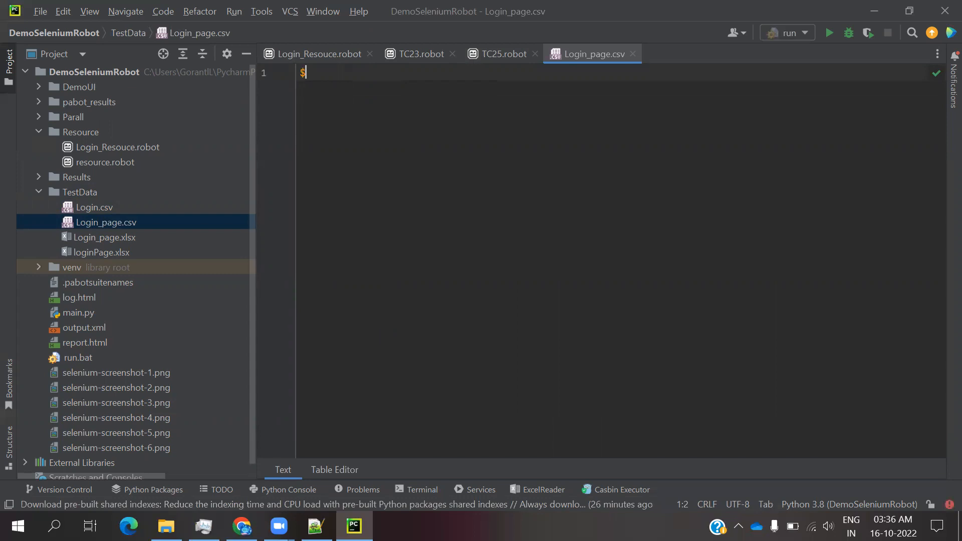
{"action": "type", "text": "{"}
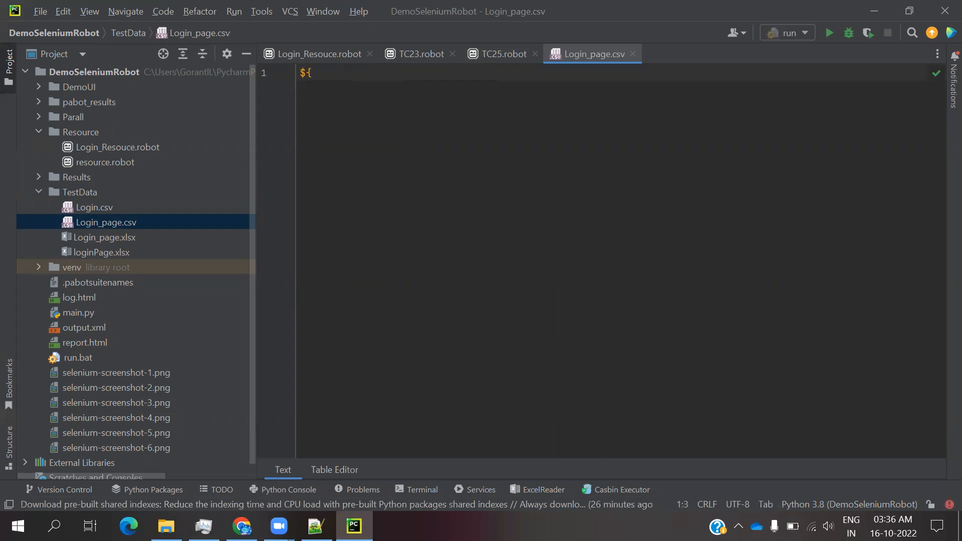
{"action": "left_click", "coordinate": [500, 54]}
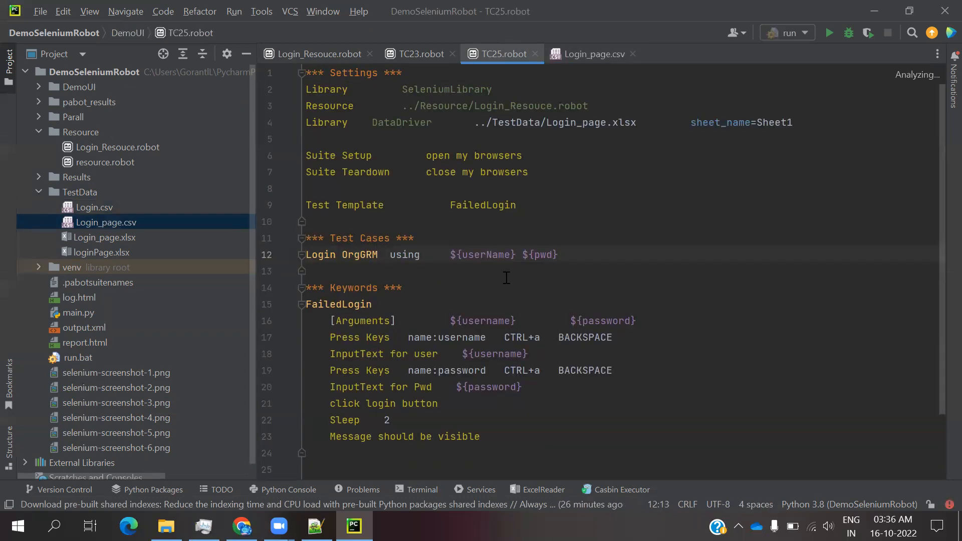
{"action": "double_click", "coordinate": [484, 320]}
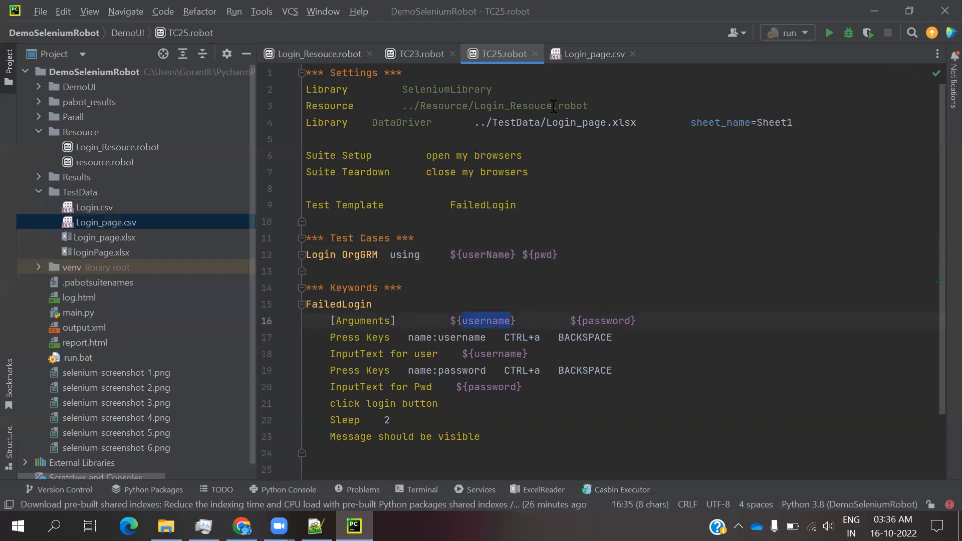
{"action": "left_click", "coordinate": [593, 55]}
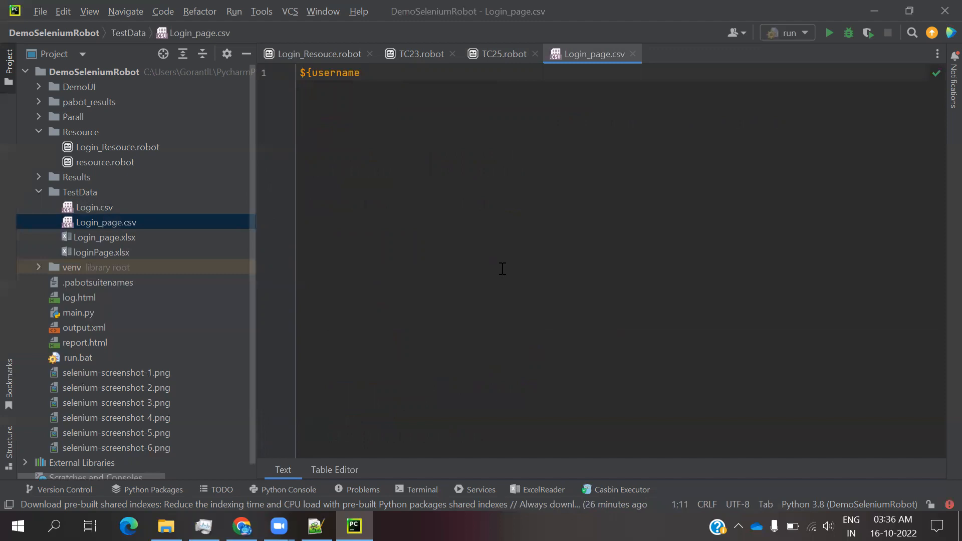
{"action": "type", "text": "};${"}
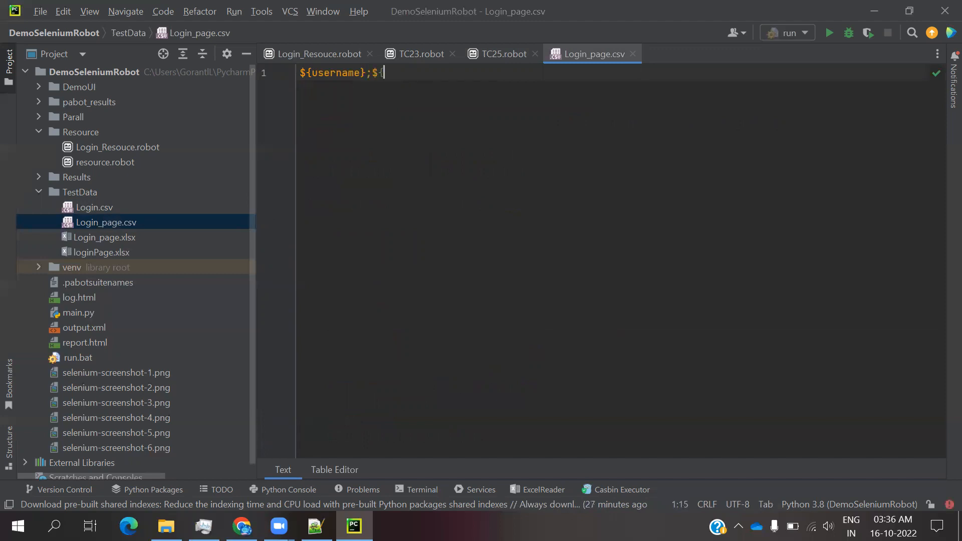
{"action": "mouse_move", "coordinate": [499, 54]}
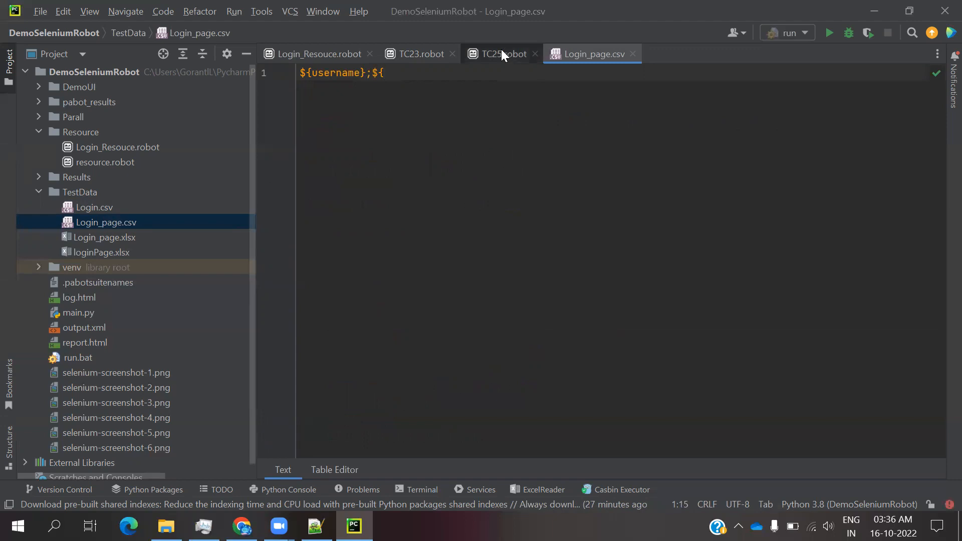
{"action": "left_click", "coordinate": [500, 54]}
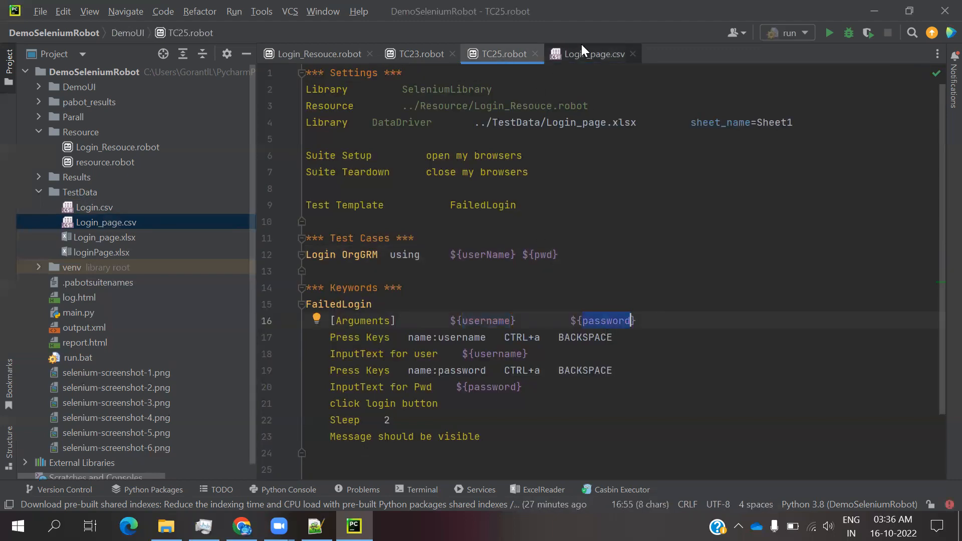
{"action": "left_click", "coordinate": [591, 54]}
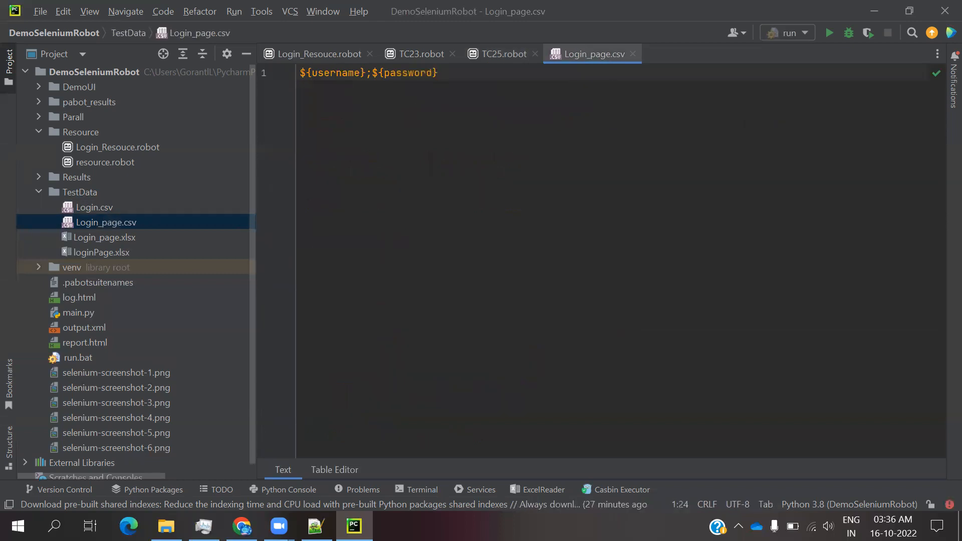
{"action": "type", "text": ";"}
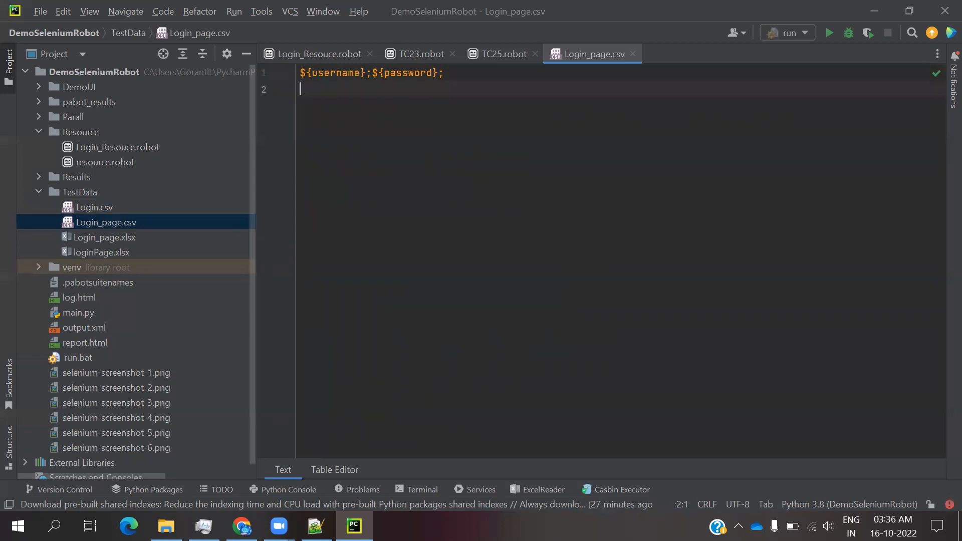
{"action": "type", "text": "Admin;"}
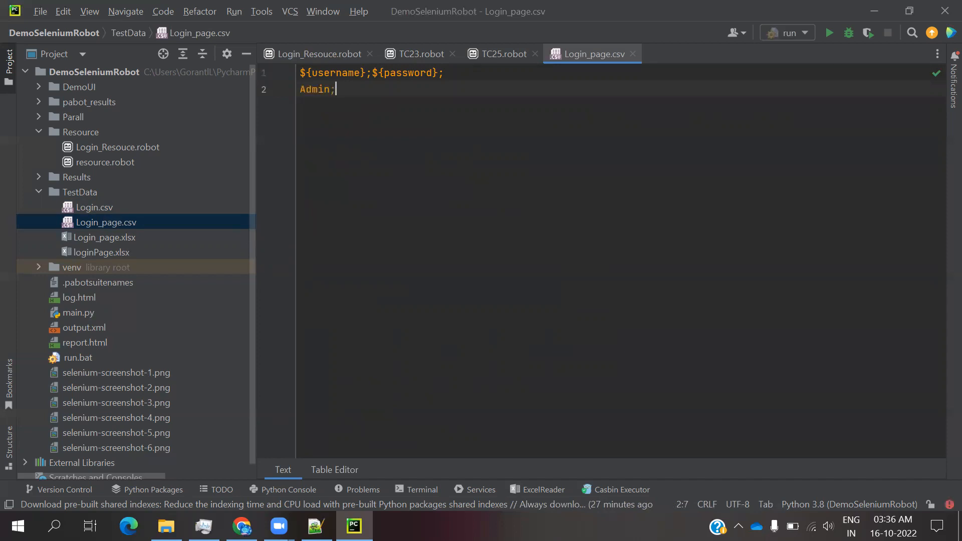
{"action": "type", "text": "admin;"}
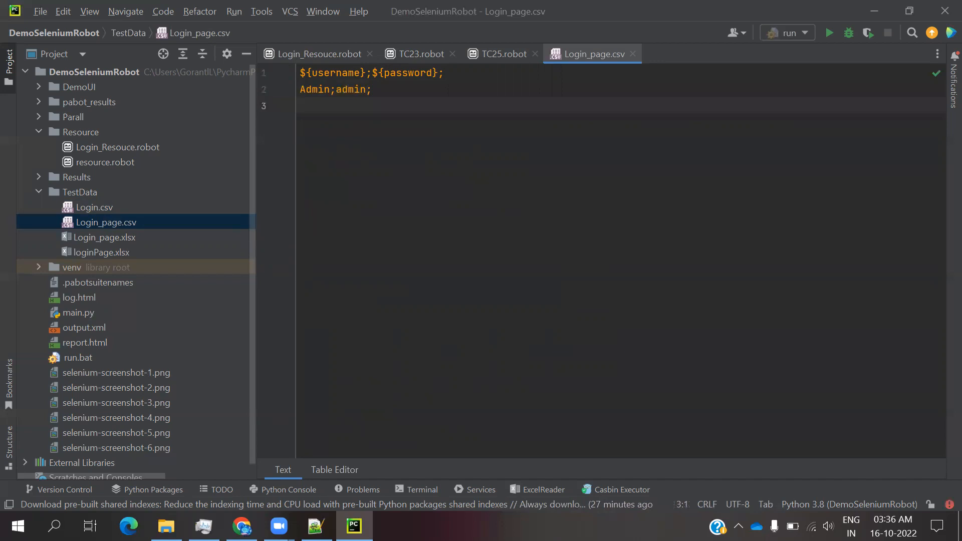
{"action": "type", "text": "Admin"}
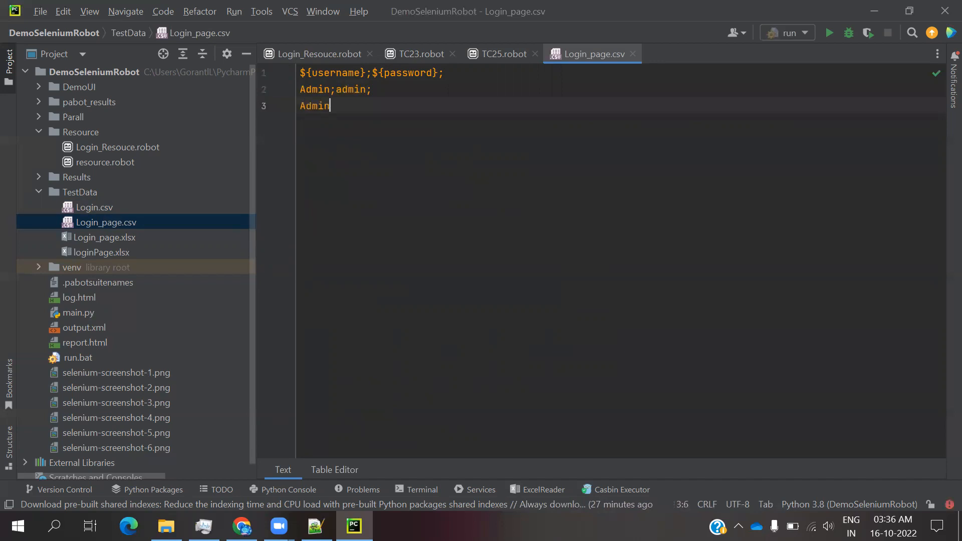
{"action": "type", "text": ";"}
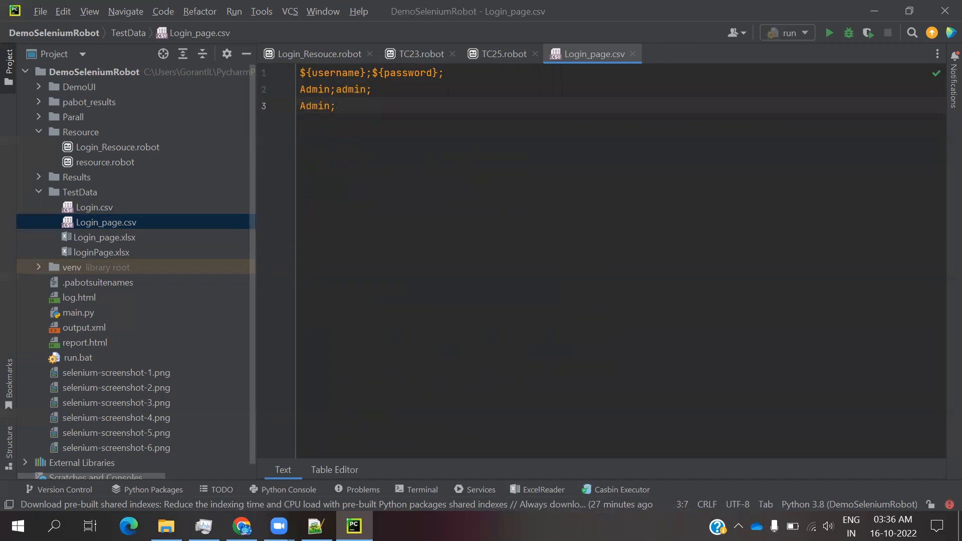
{"action": "type", "text": "admin12"}
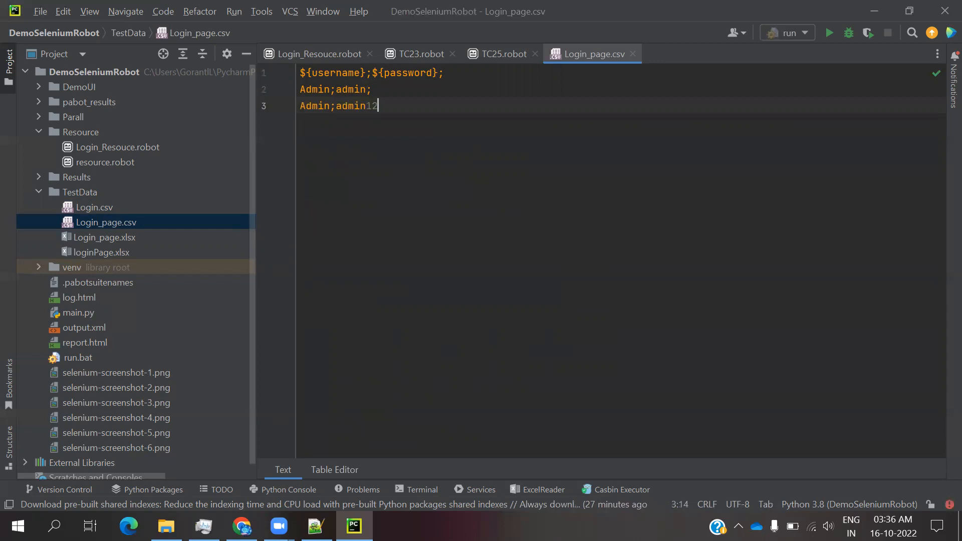
{"action": "type", "text": "3"}
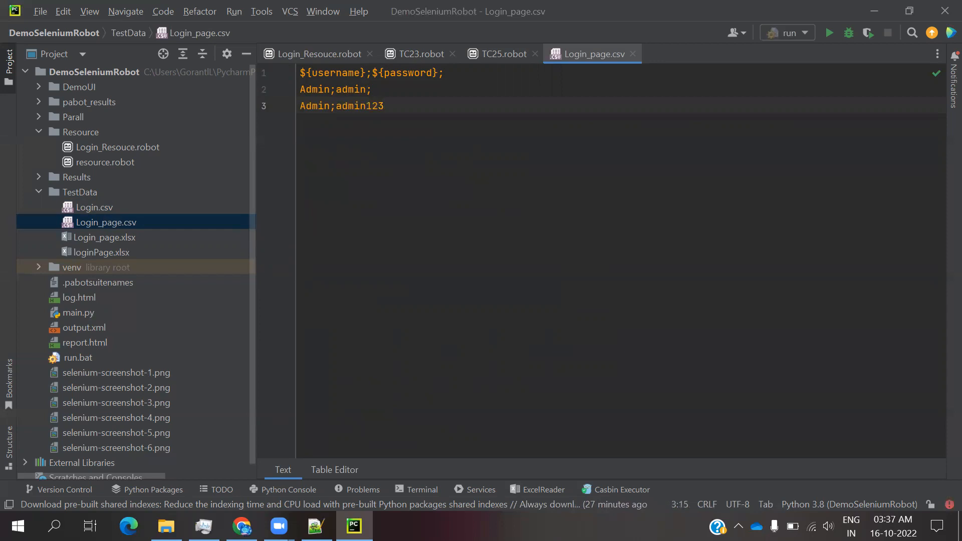
{"action": "type", "text": ";"}
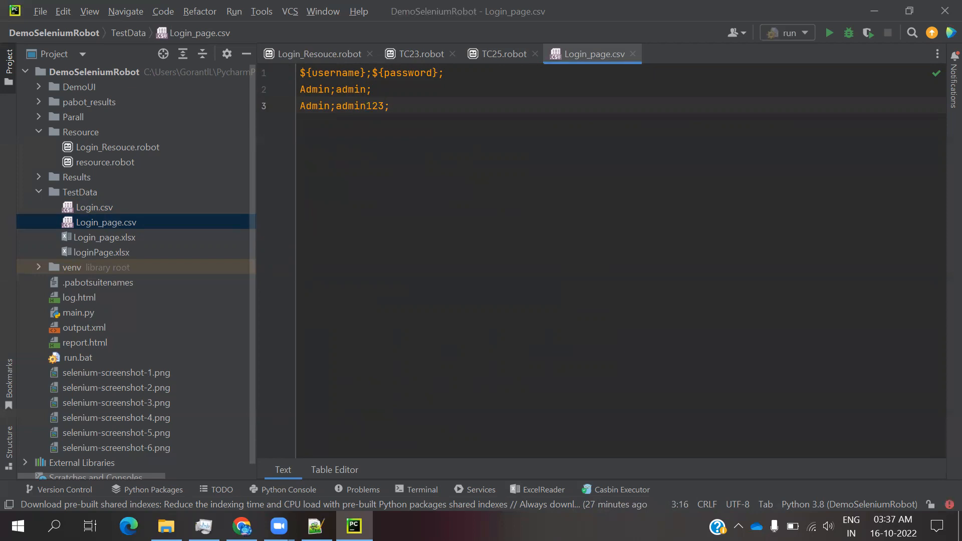
{"action": "mouse_move", "coordinate": [497, 54]}
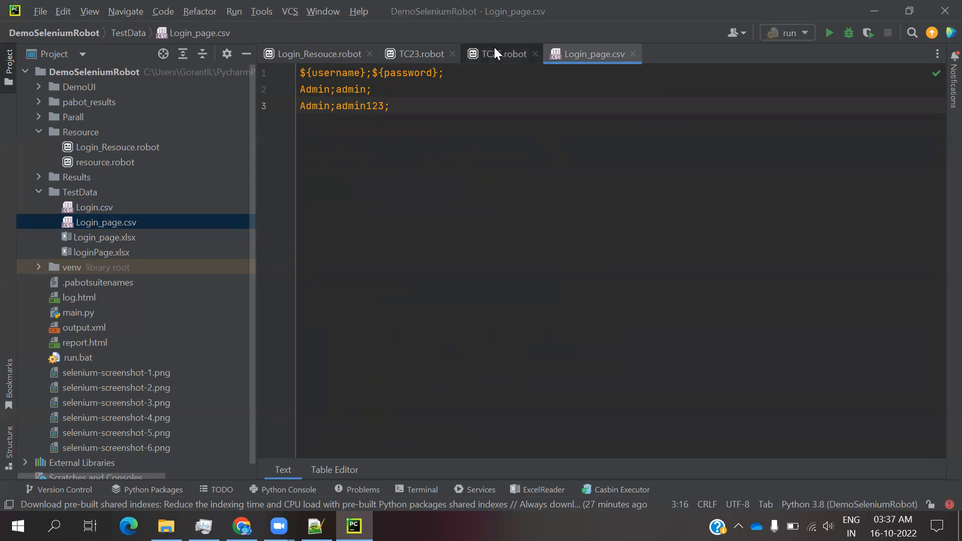
- Comment out the xlsx DataDriver line and point DataDriver at ../TestData/Login_page.csv
{"action": "left_click", "coordinate": [499, 55]}
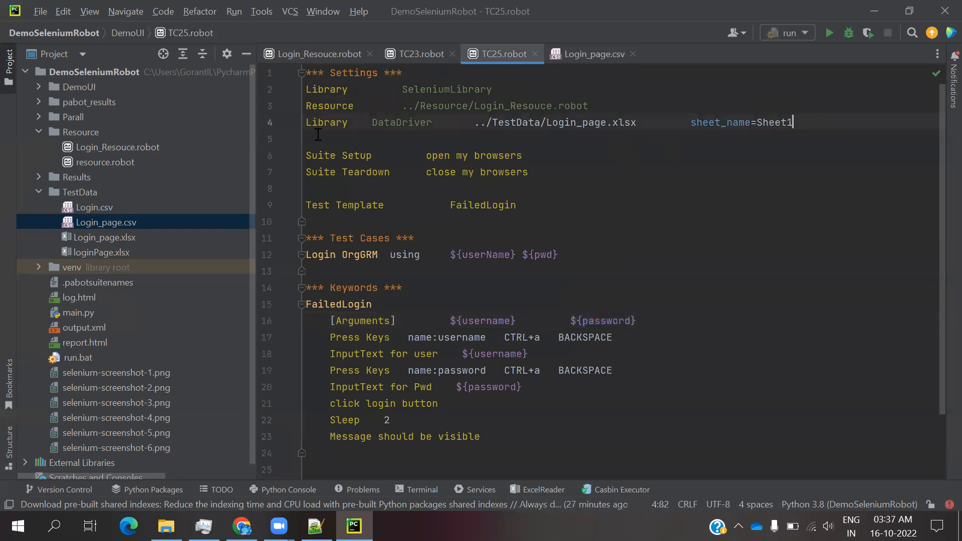
{"action": "left_click", "coordinate": [307, 122]}
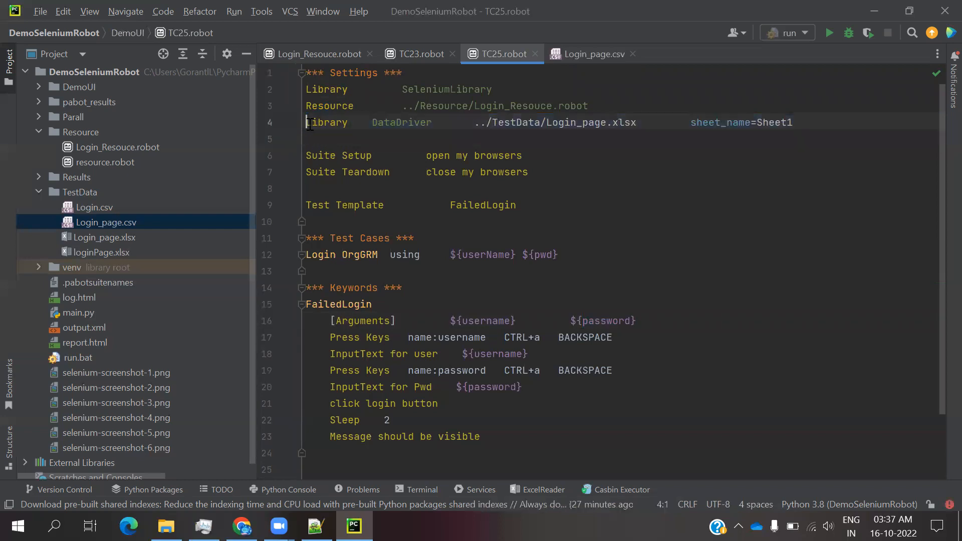
{"action": "type", "text": "#"}
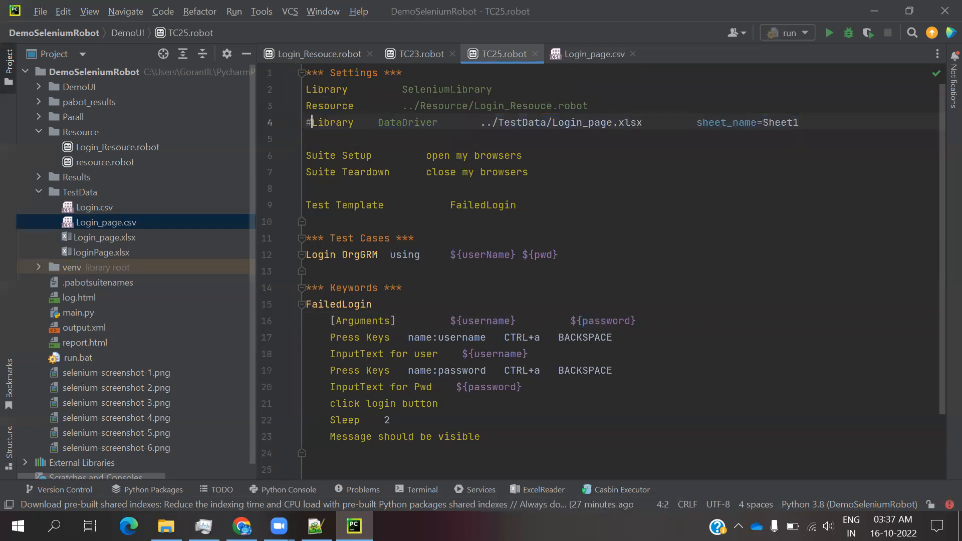
{"action": "left_click", "coordinate": [587, 106]}
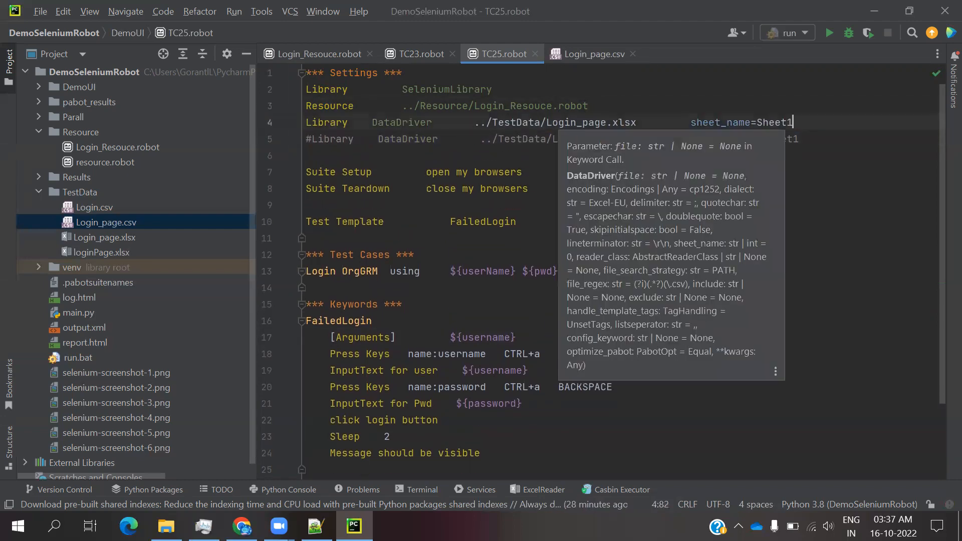
{"action": "key", "text": "Backspace"}
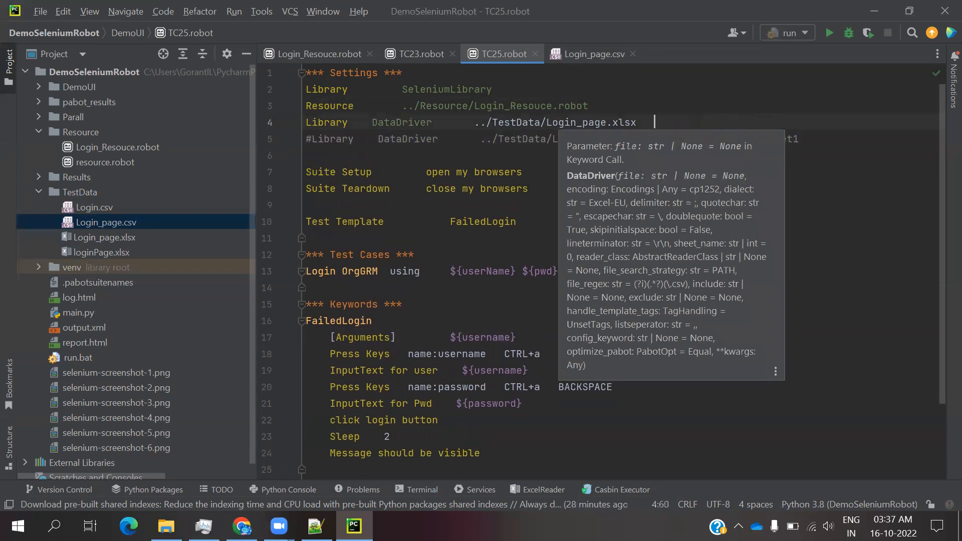
{"action": "key", "text": "Backspace"}
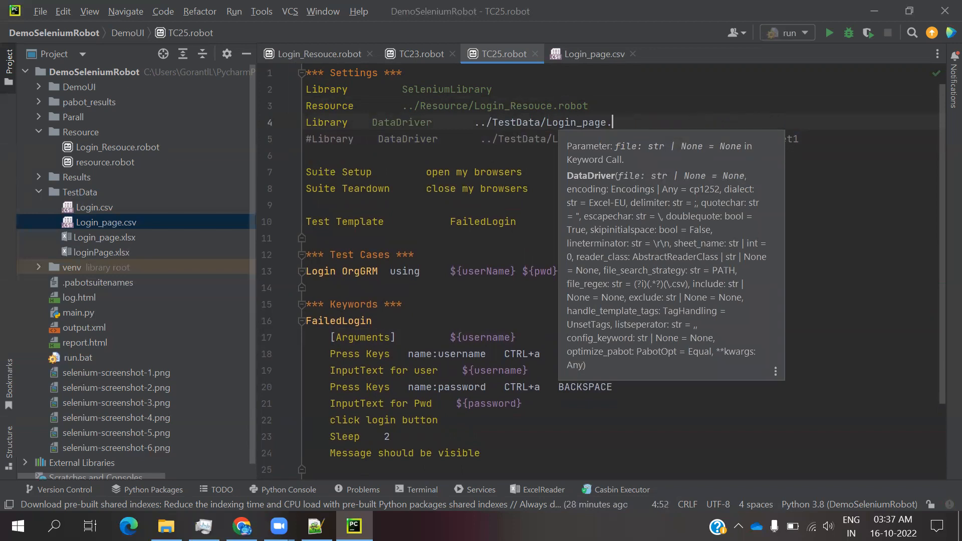
{"action": "type", "text": "csv"}
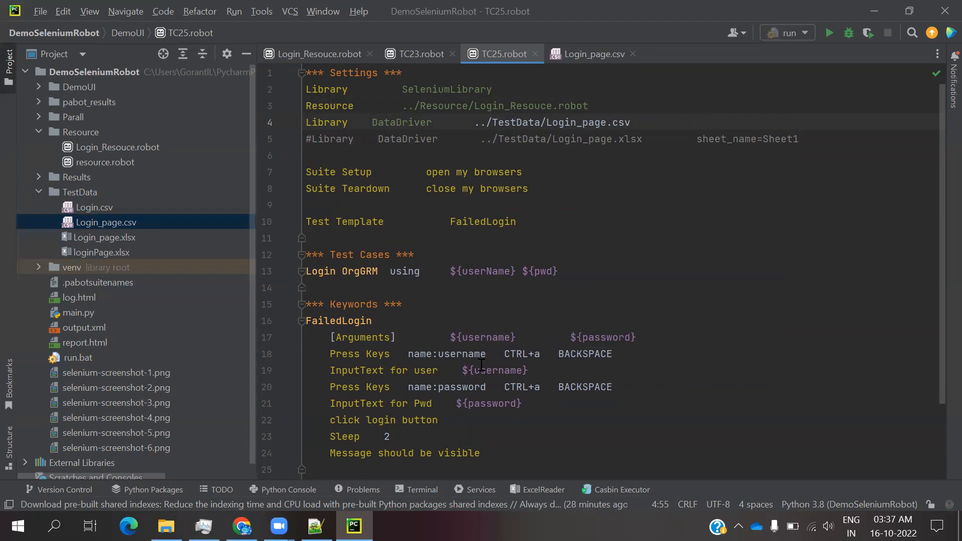
{"action": "mouse_move", "coordinate": [405, 272]}
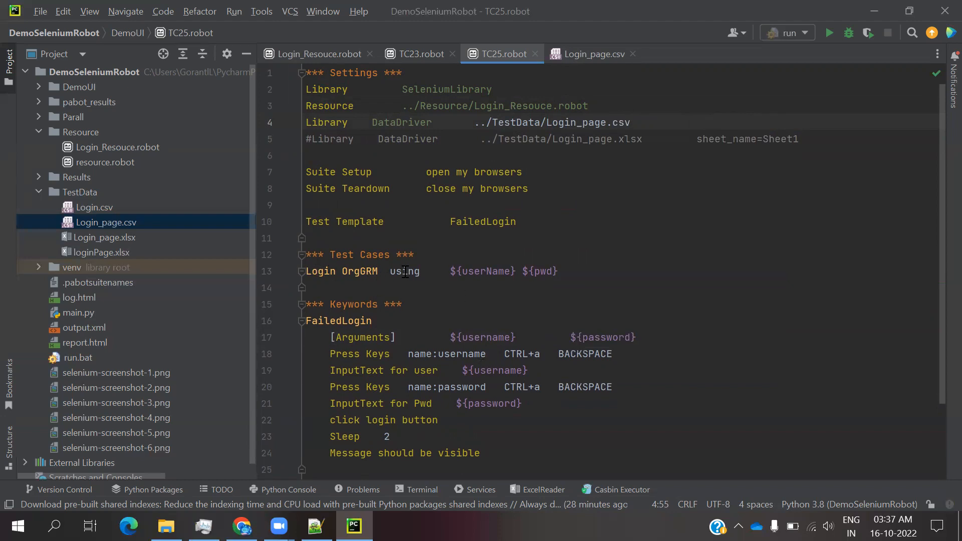
{"action": "mouse_move", "coordinate": [546, 266]}
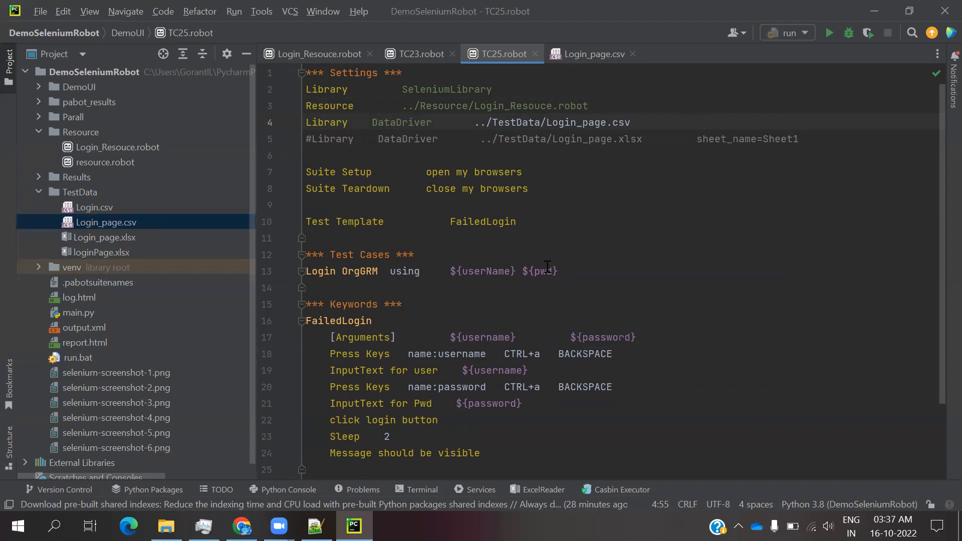
{"action": "mouse_move", "coordinate": [563, 366]}
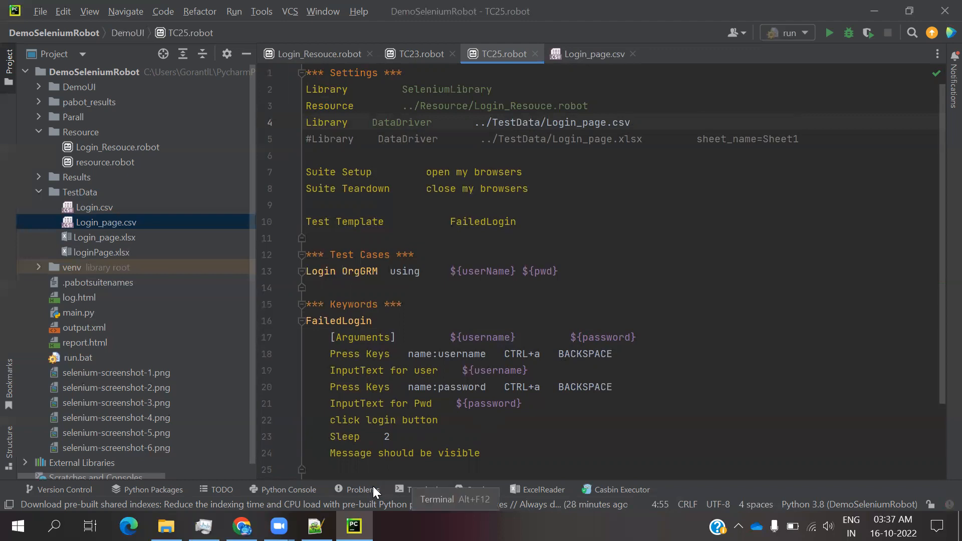
- Run robot DemoUI/TC25.robot in PyCharm's terminal
{"action": "left_click", "coordinate": [420, 490]}
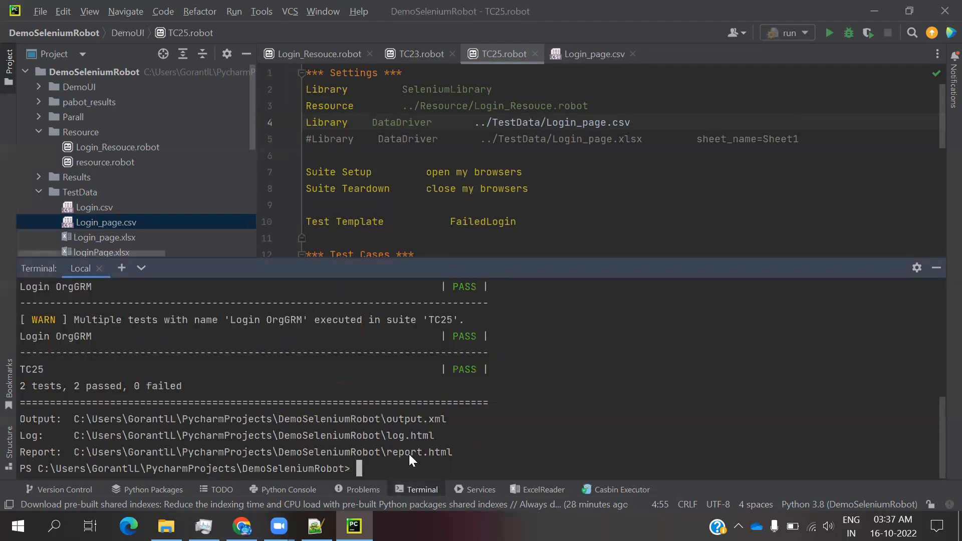
{"action": "type", "text": "robot DemoUI/TC25.robot"}
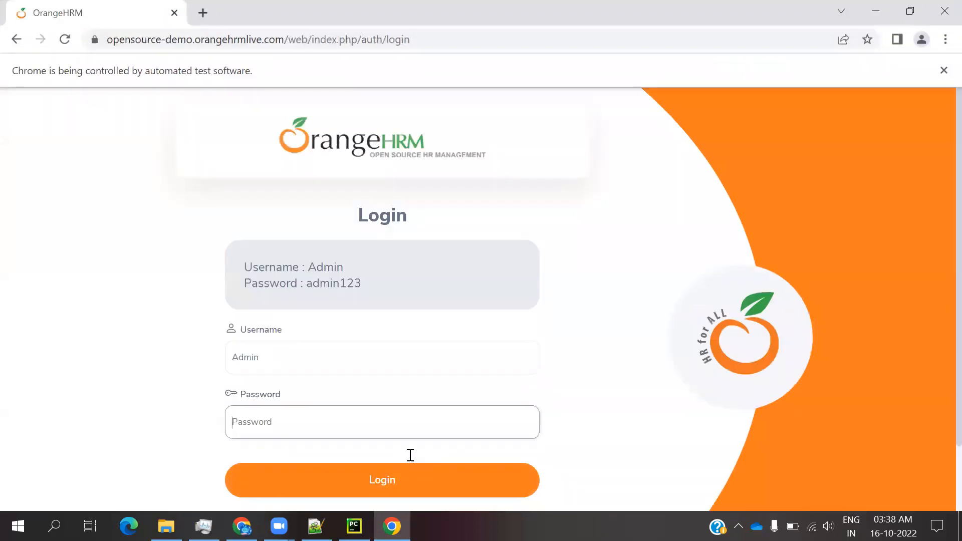
- After the run finishes, bring up the Chrome window showing the TC25 log
{"action": "left_click", "coordinate": [382, 480]}
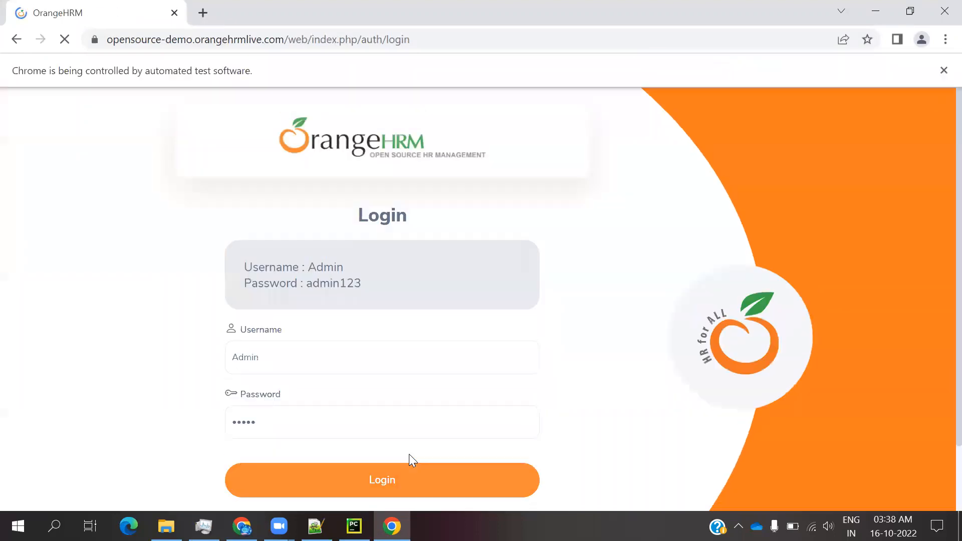
{"action": "left_click", "coordinate": [382, 480]}
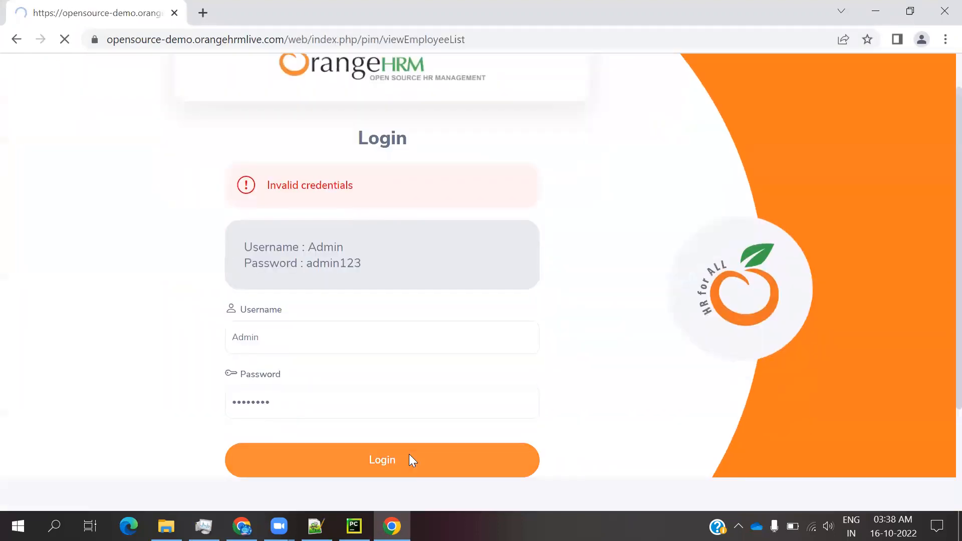
{"action": "left_click", "coordinate": [382, 459]}
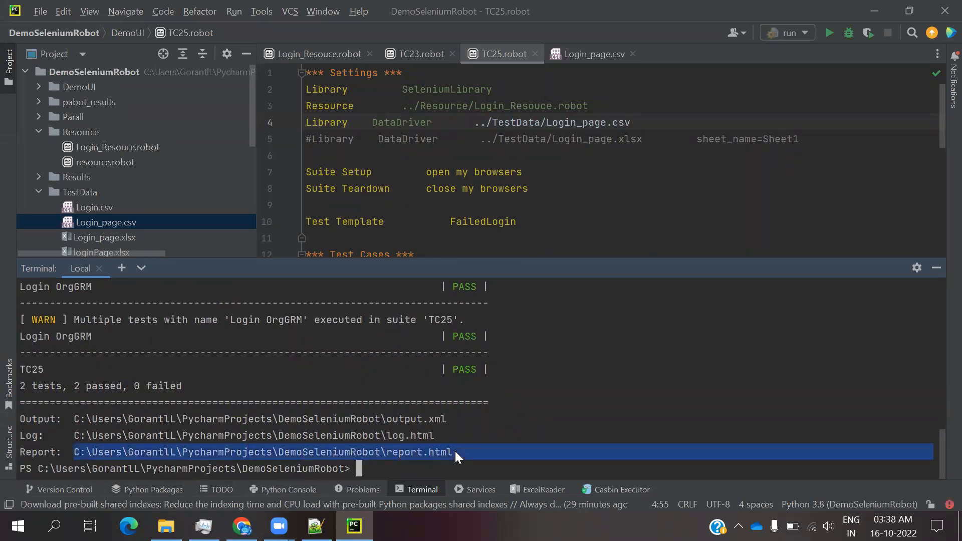
{"action": "left_click", "coordinate": [429, 468]}
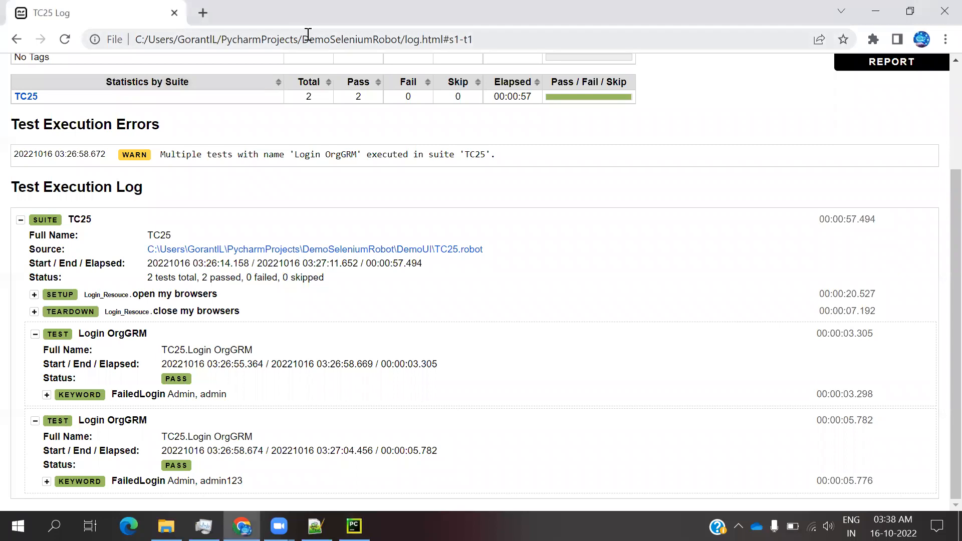
- Open report.html, view the TC25 suite, and jump to the first Login OrgGRM test
{"action": "left_click", "coordinate": [891, 61]}
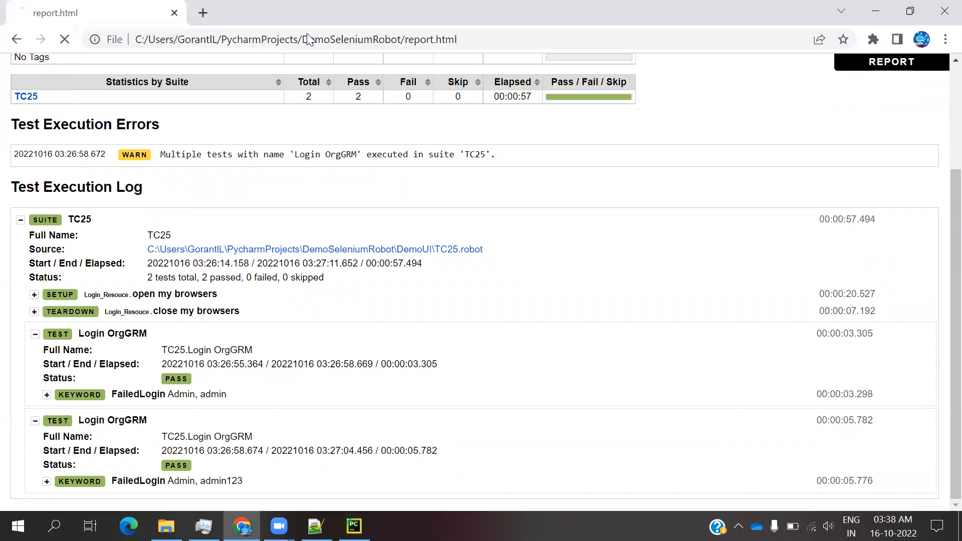
{"action": "left_click", "coordinate": [64, 39]}
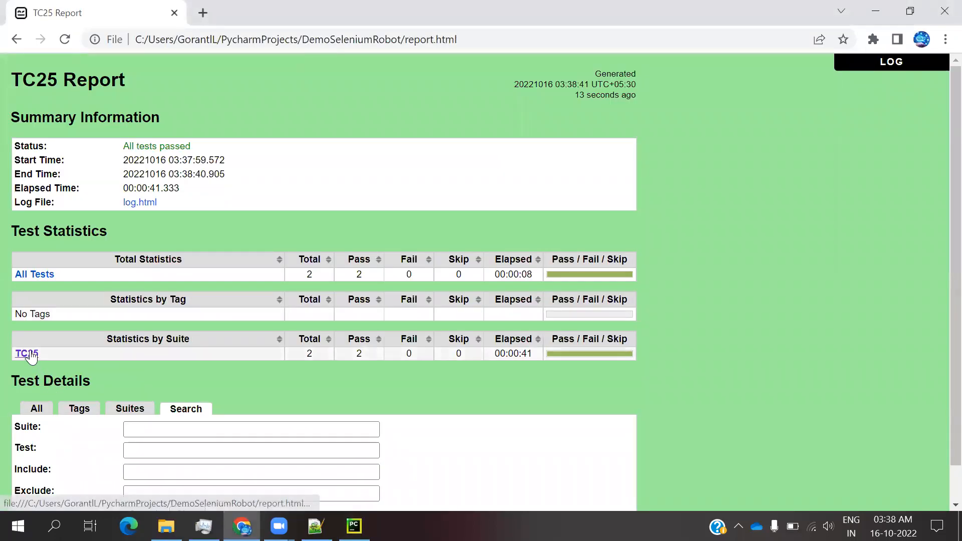
{"action": "left_click", "coordinate": [27, 353]}
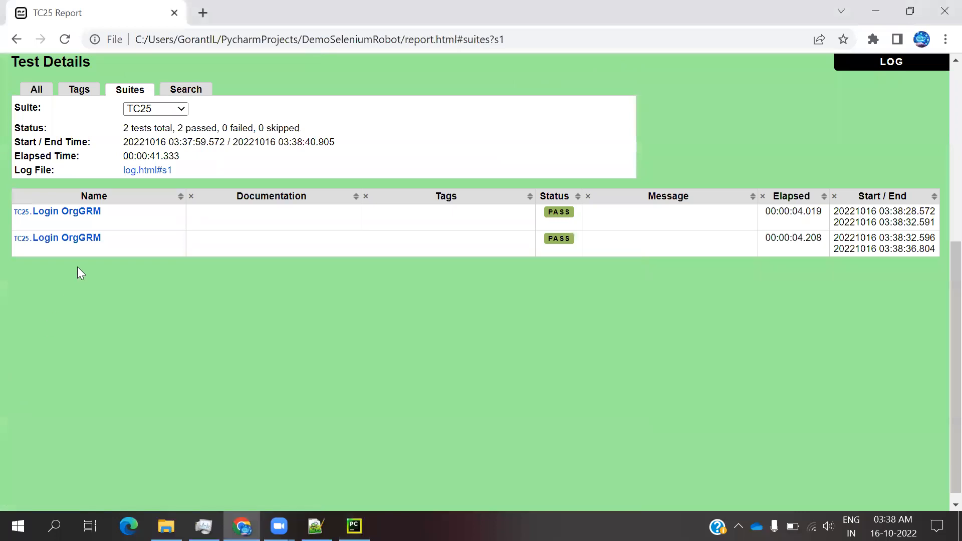
{"action": "left_click", "coordinate": [148, 170]}
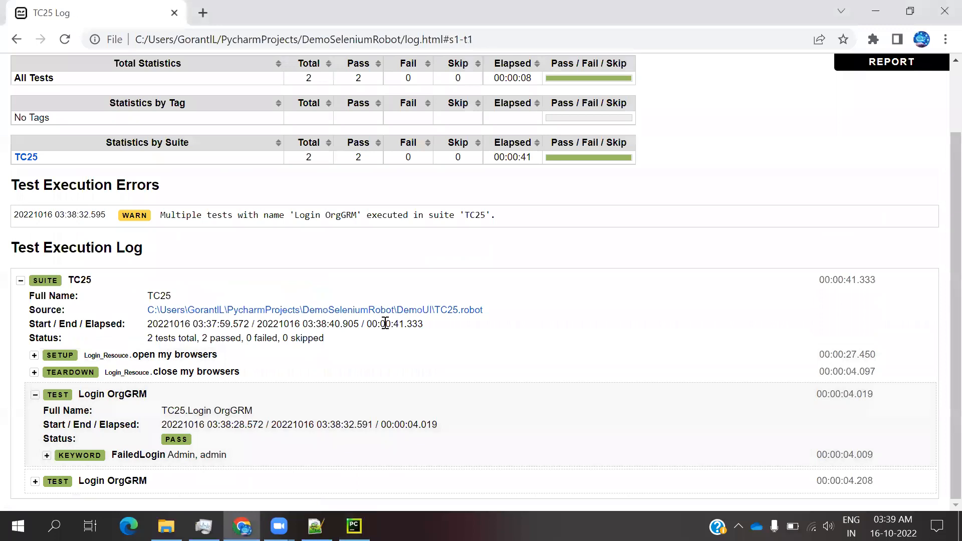
- Expand SETUP and the FailedLogin Admin, admin keyword, briefly checking PyCharm
{"action": "left_click", "coordinate": [34, 355]}
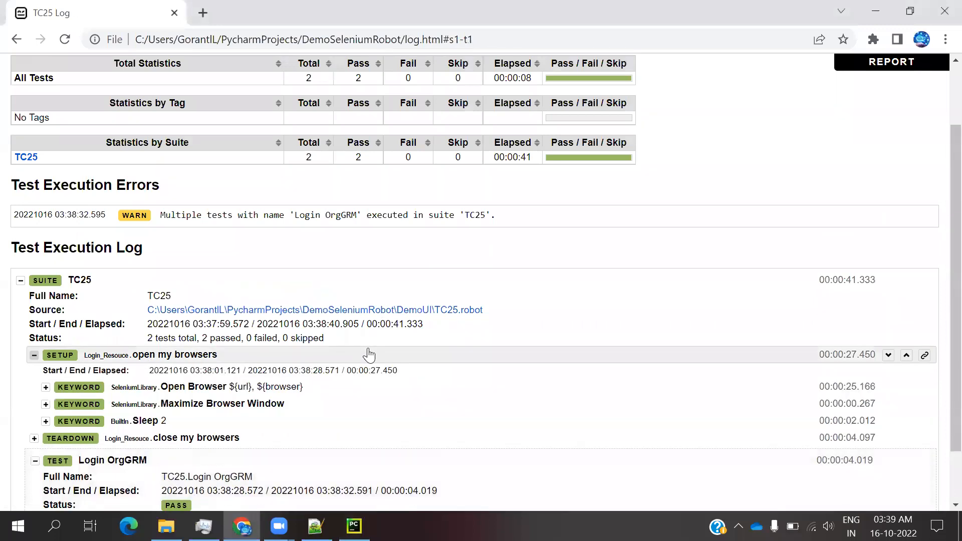
{"action": "scroll", "scroll_direction": "down", "scroll_amount": 3}
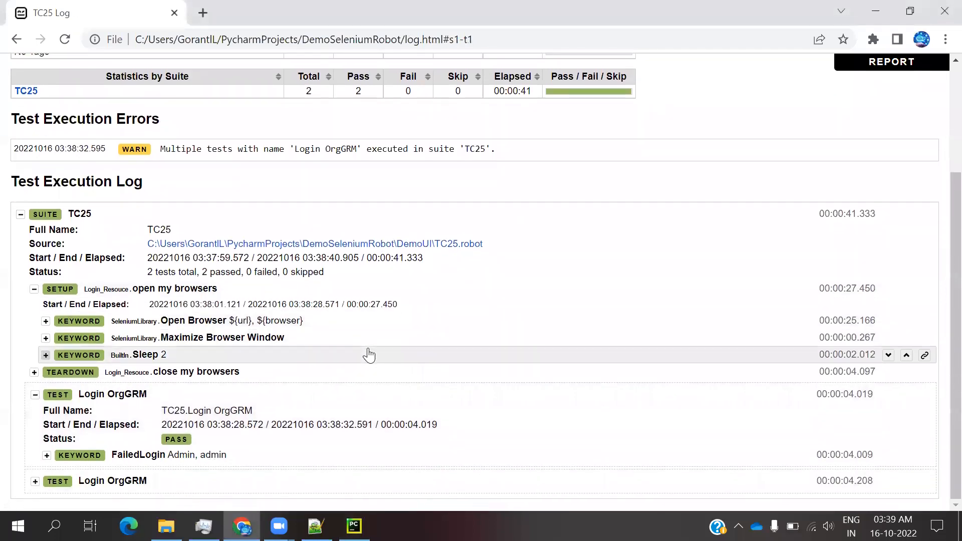
{"action": "mouse_move", "coordinate": [117, 423]}
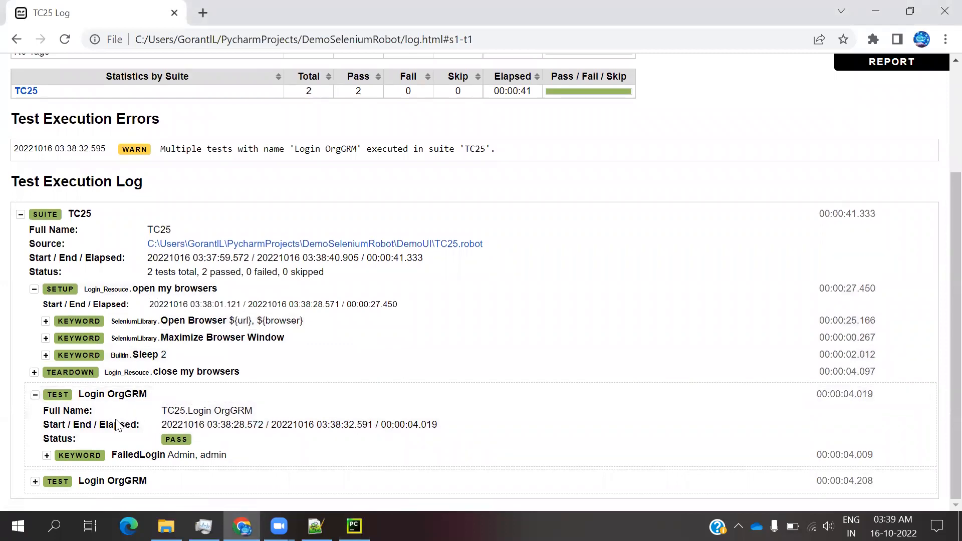
{"action": "left_click", "coordinate": [46, 454]}
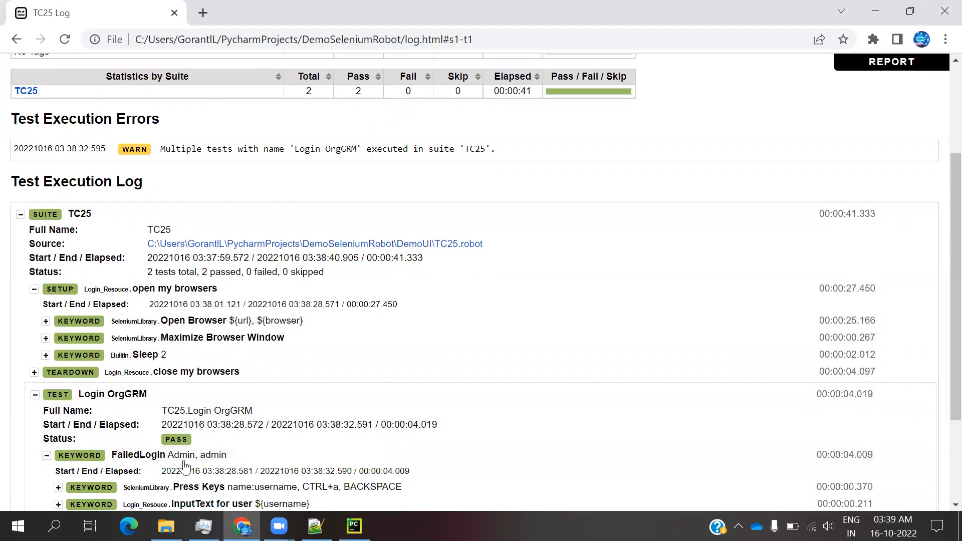
{"action": "scroll", "scroll_direction": "down", "scroll_amount": 3}
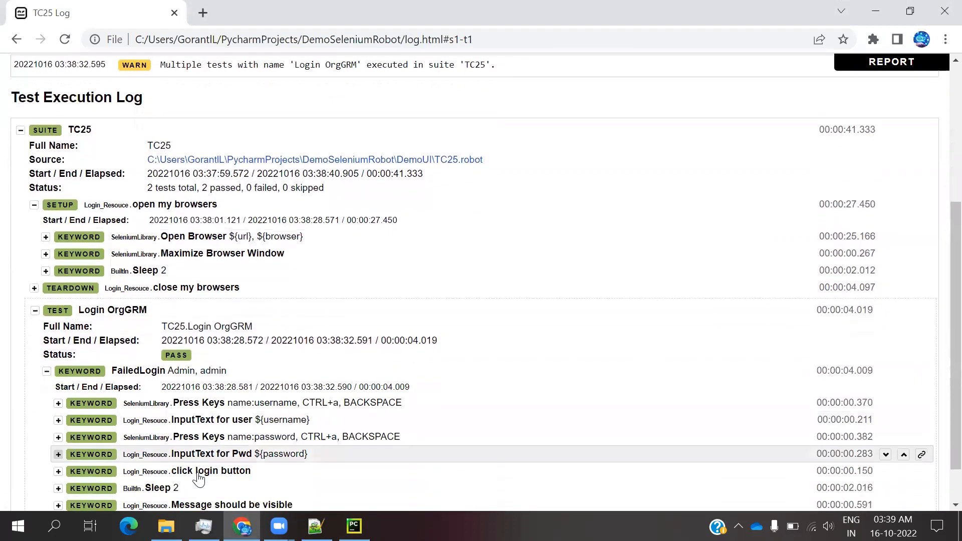
{"action": "scroll", "scroll_direction": "down", "scroll_amount": 3}
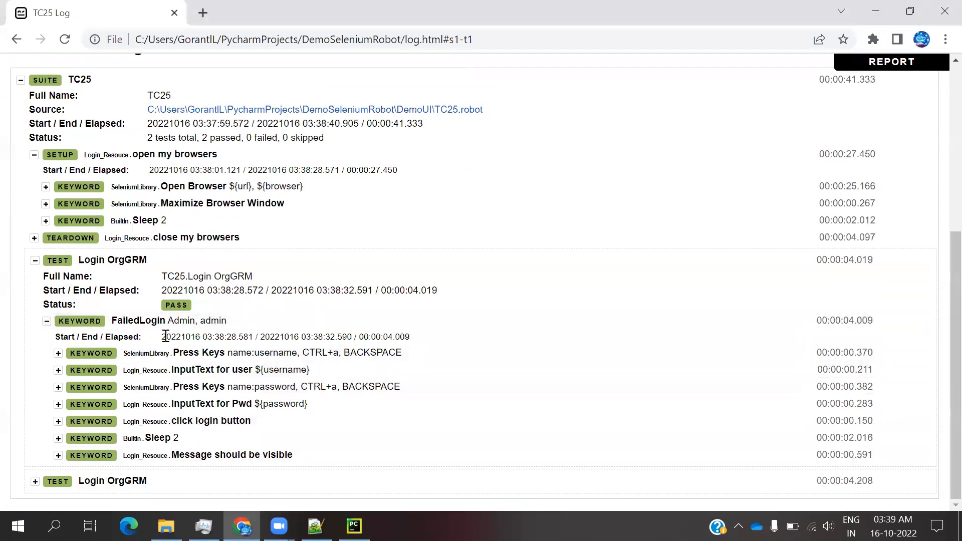
{"action": "mouse_move", "coordinate": [330, 458]}
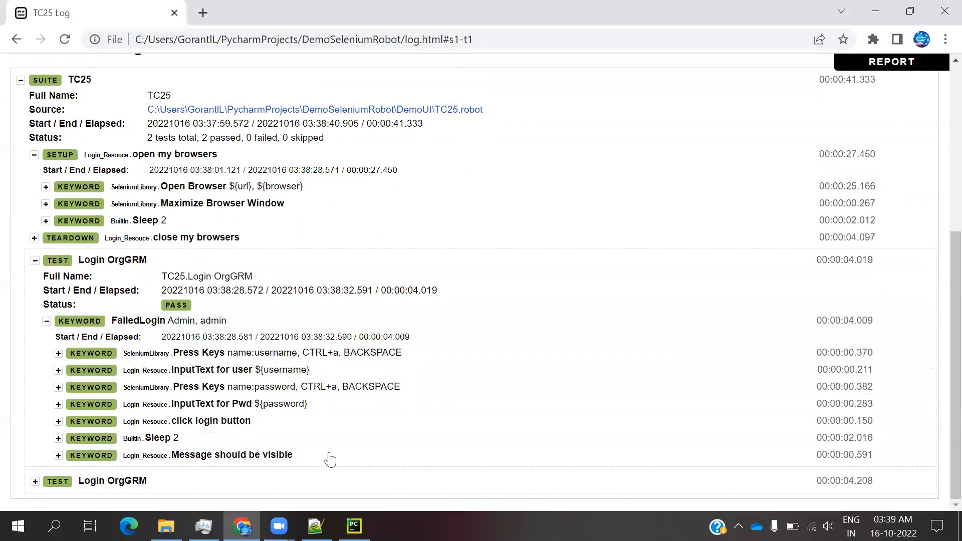
{"action": "left_click", "coordinate": [353, 527]}
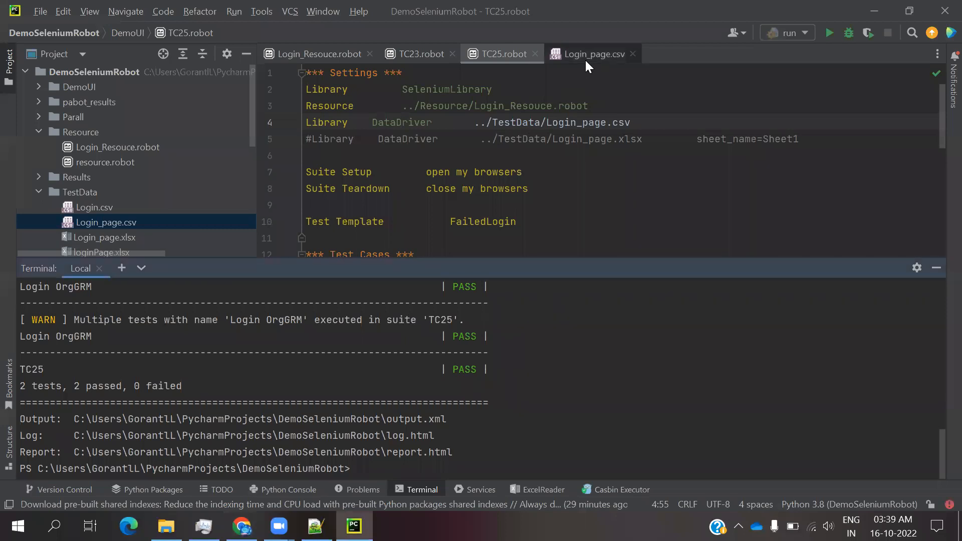
{"action": "left_click", "coordinate": [591, 54]}
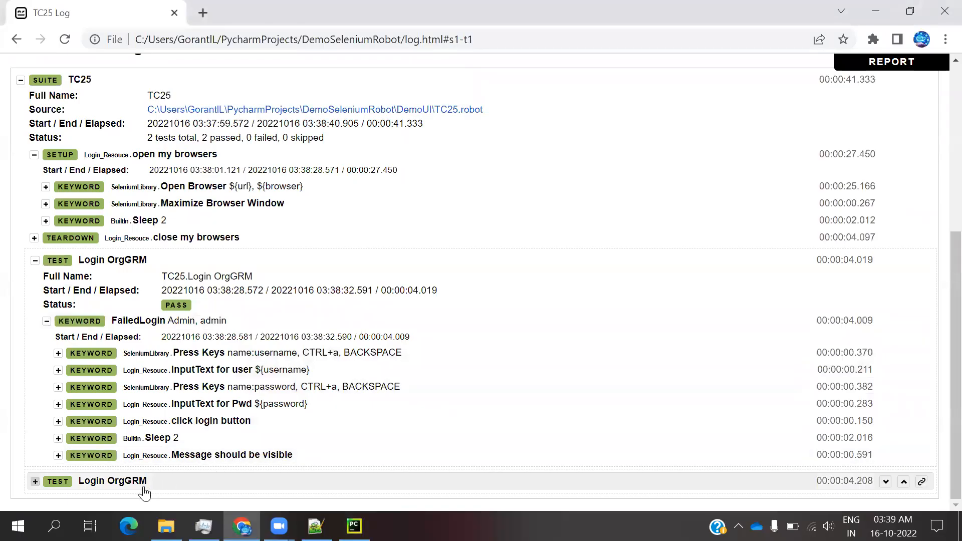
{"action": "left_click", "coordinate": [35, 481]}
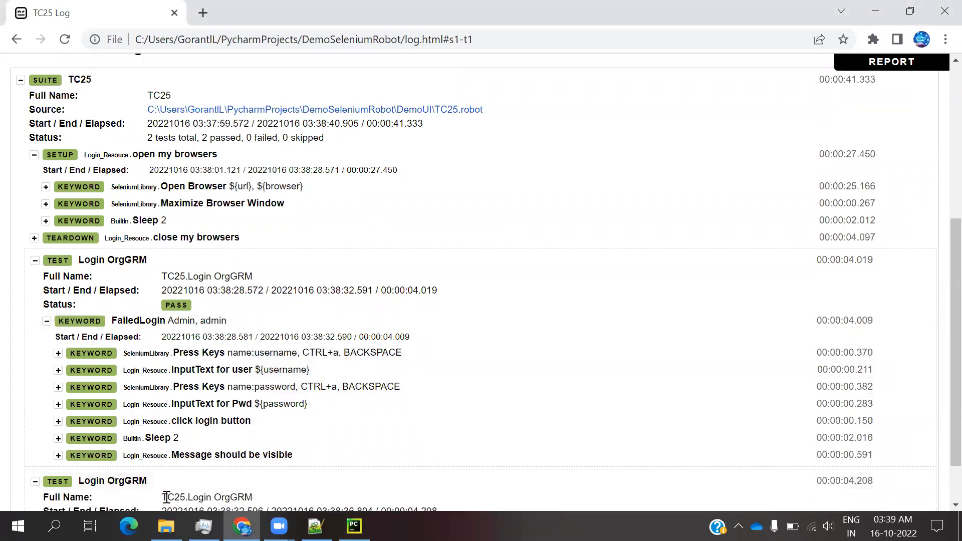
{"action": "scroll", "scroll_direction": "down", "scroll_amount": 3}
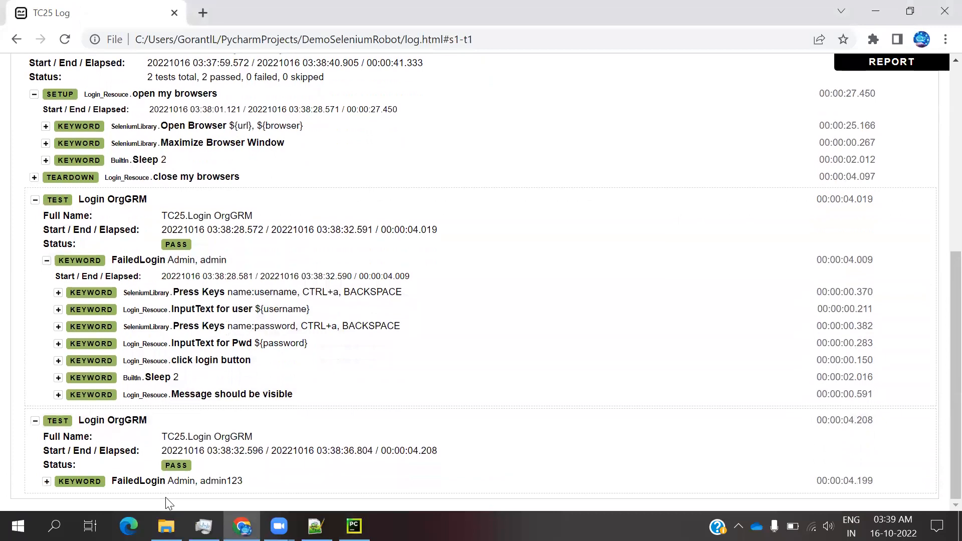
{"action": "mouse_move", "coordinate": [196, 480]}
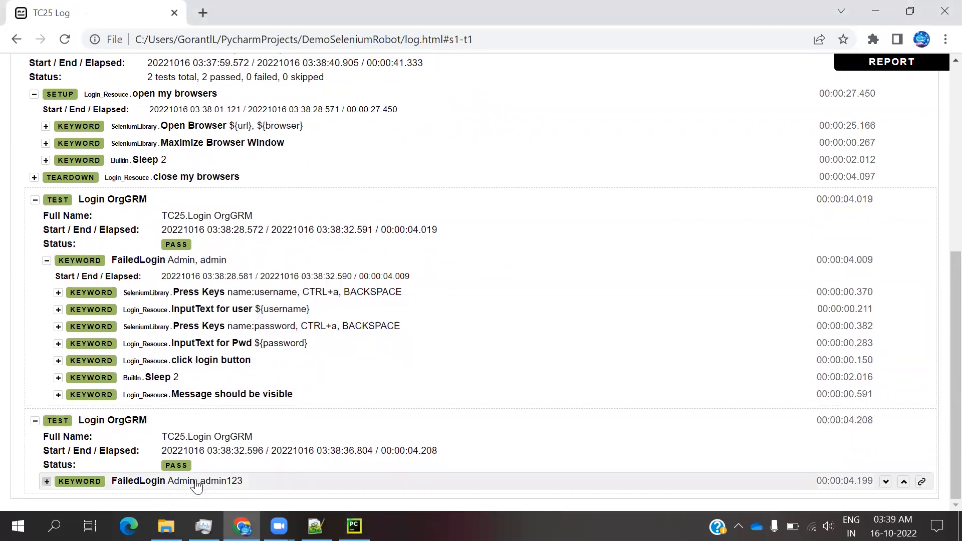
{"action": "mouse_move", "coordinate": [208, 487]}
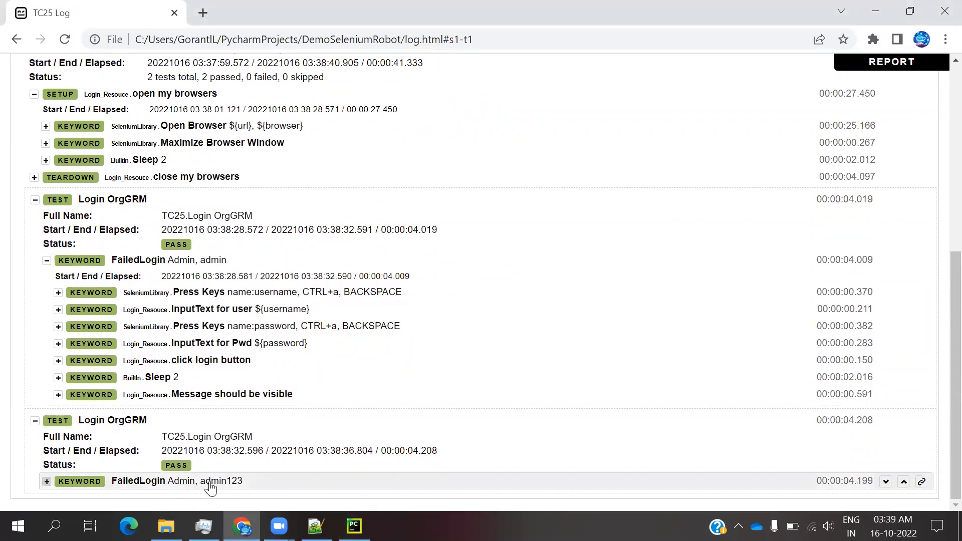
{"action": "mouse_move", "coordinate": [244, 494]}
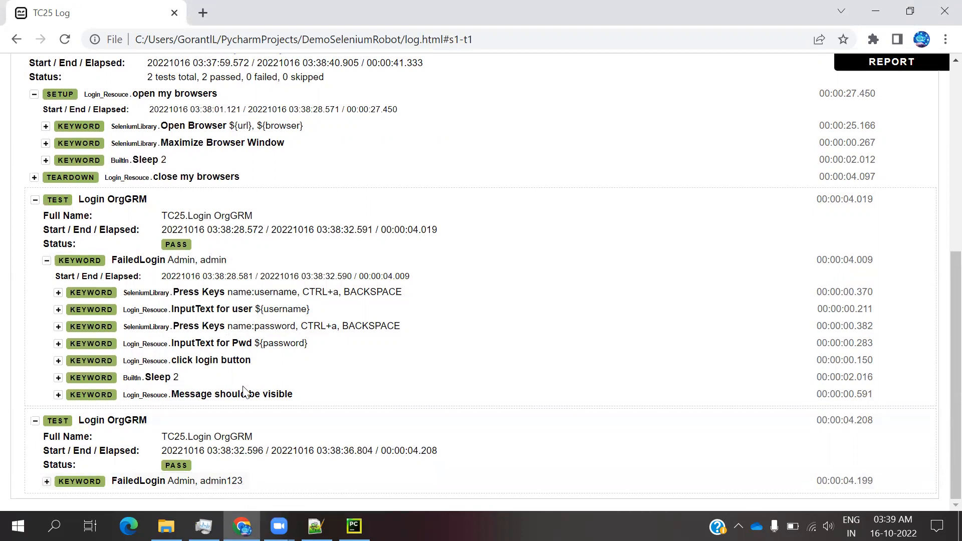
{"action": "mouse_move", "coordinate": [244, 360]}
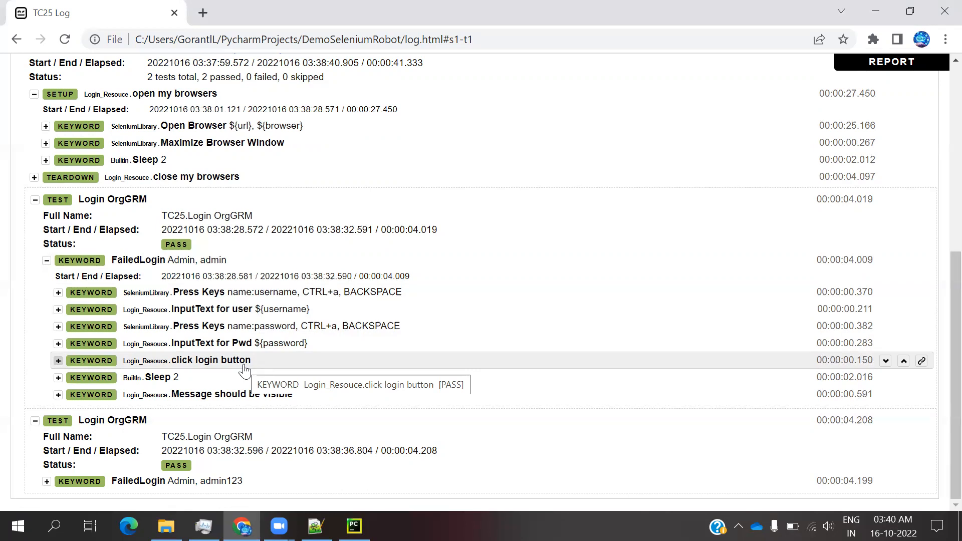
{"action": "mouse_move", "coordinate": [497, 468]}
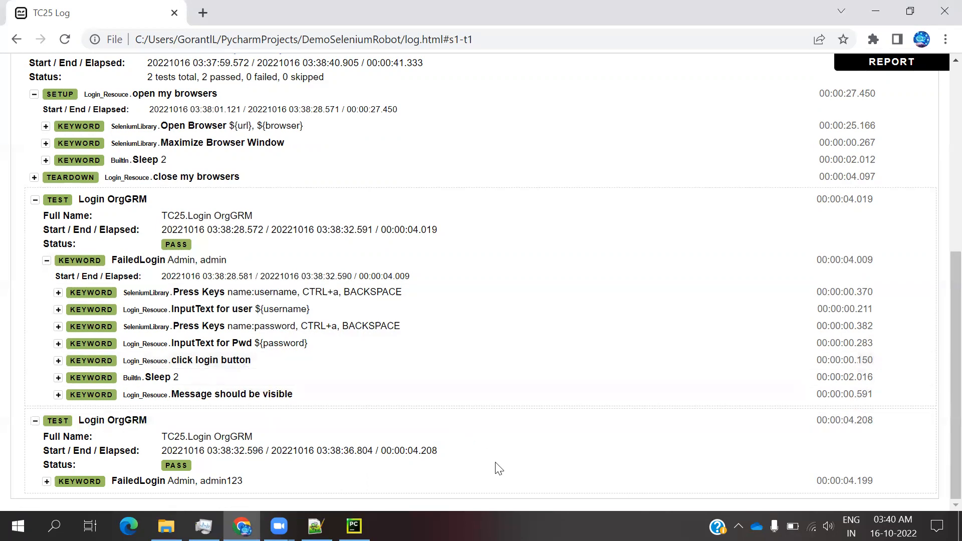